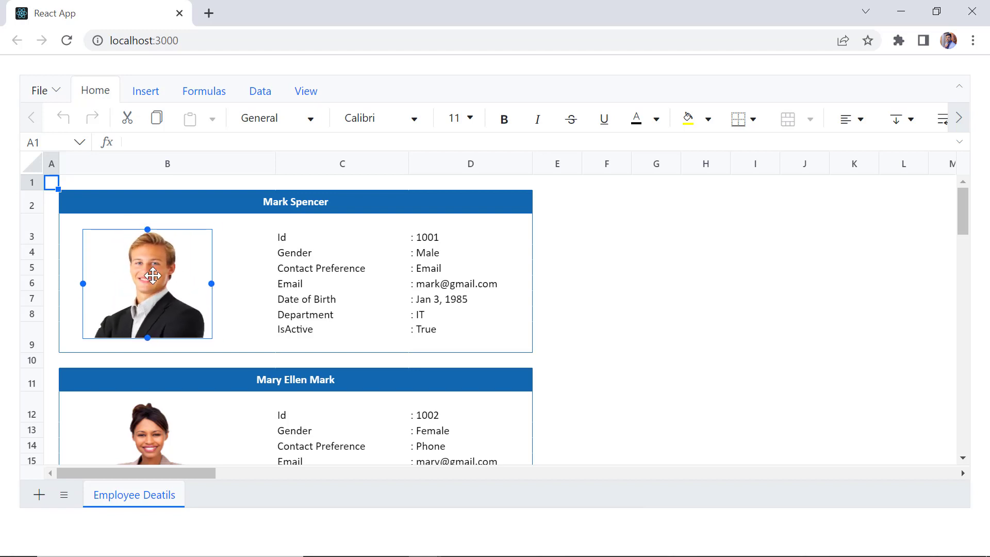
{"action": "left_click_drag", "start_coordinate": [146, 283], "coordinate": [670, 280]}
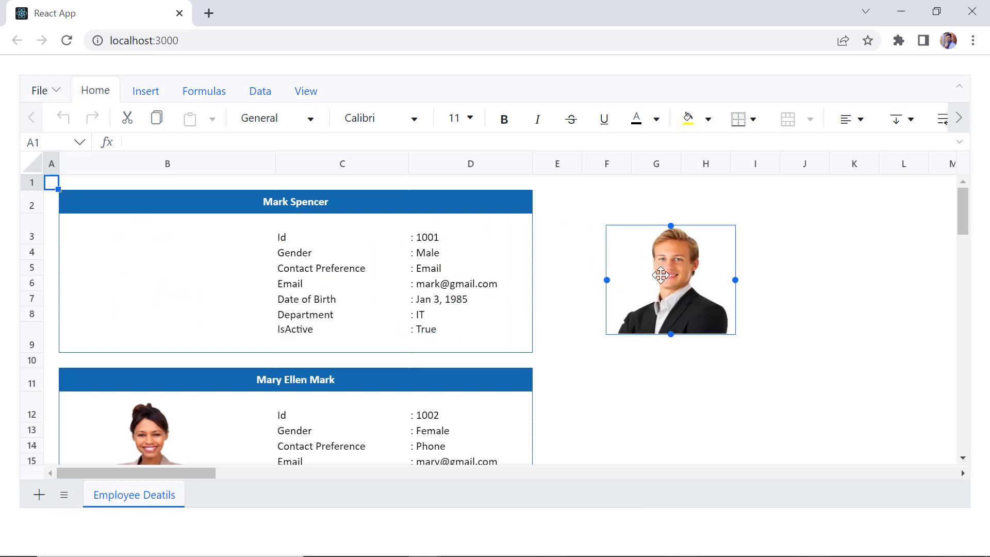
{"action": "key", "text": "alt+tab"}
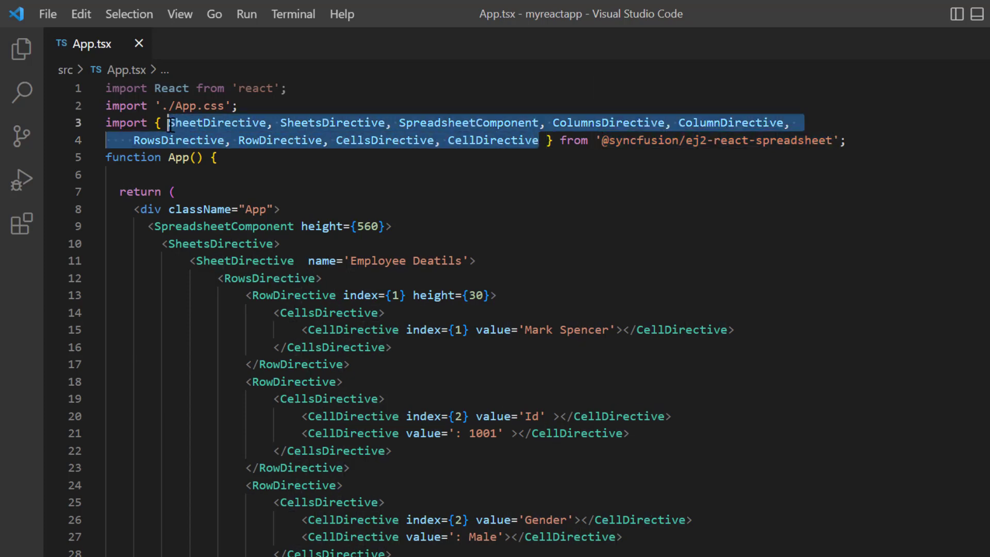
{"action": "mouse_move", "coordinate": [699, 254]}
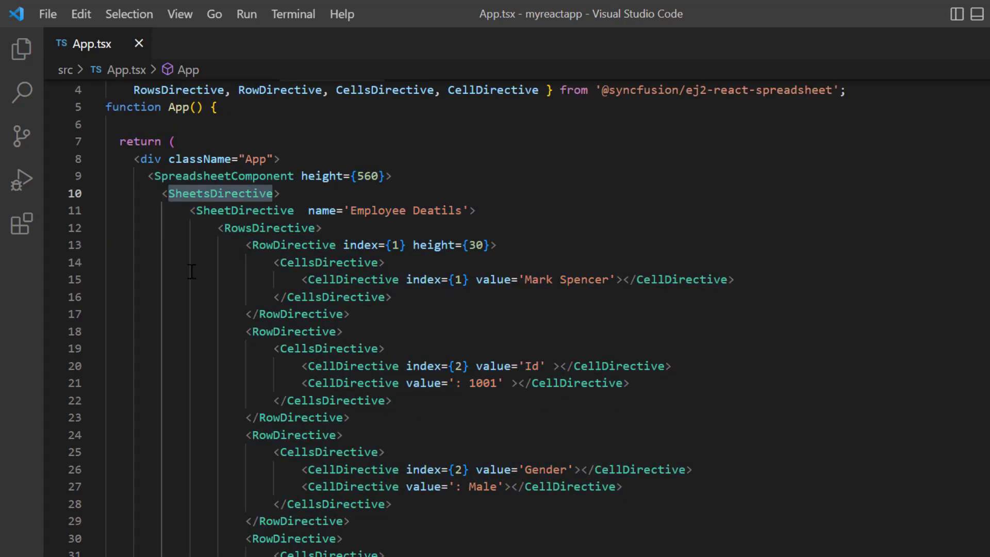
{"action": "double_click", "coordinate": [268, 228]}
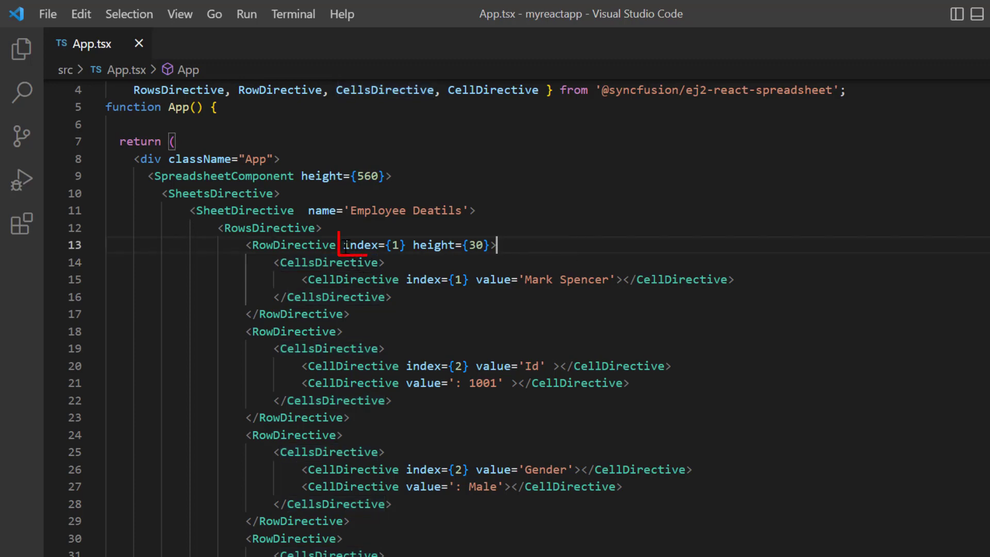
{"action": "double_click", "coordinate": [375, 246]}
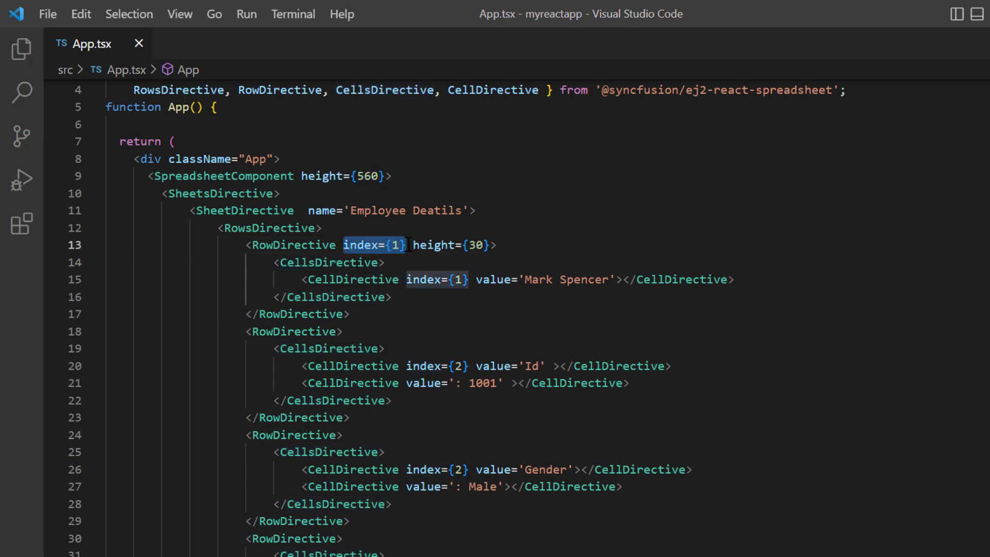
{"action": "scroll", "scroll_direction": "down", "scroll_amount": 3}
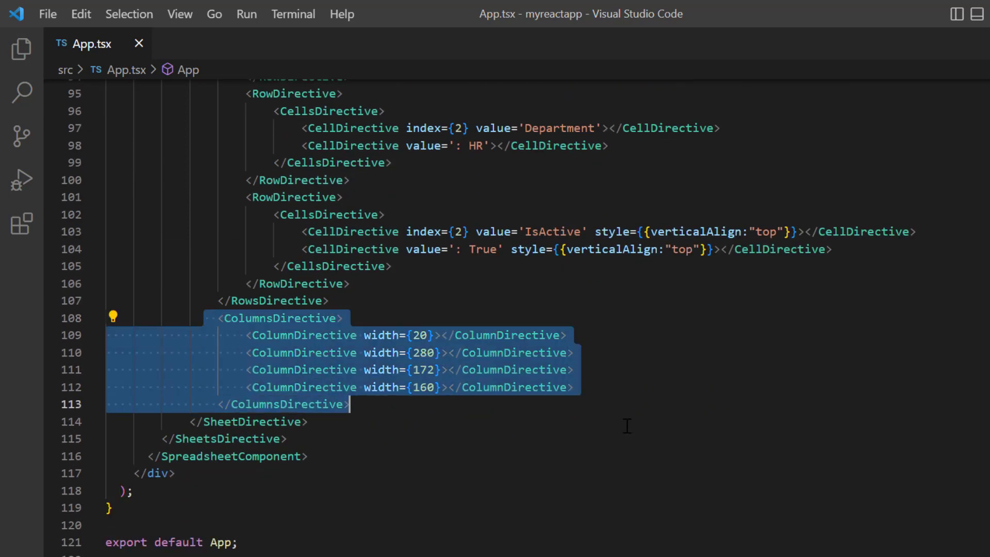
{"action": "double_click", "coordinate": [382, 335]}
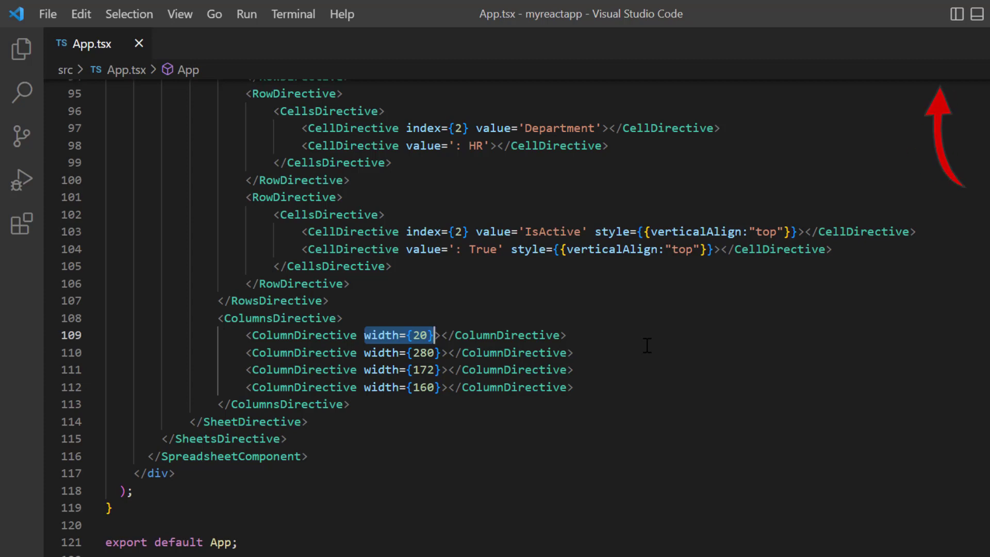
{"action": "left_click", "coordinate": [293, 14]}
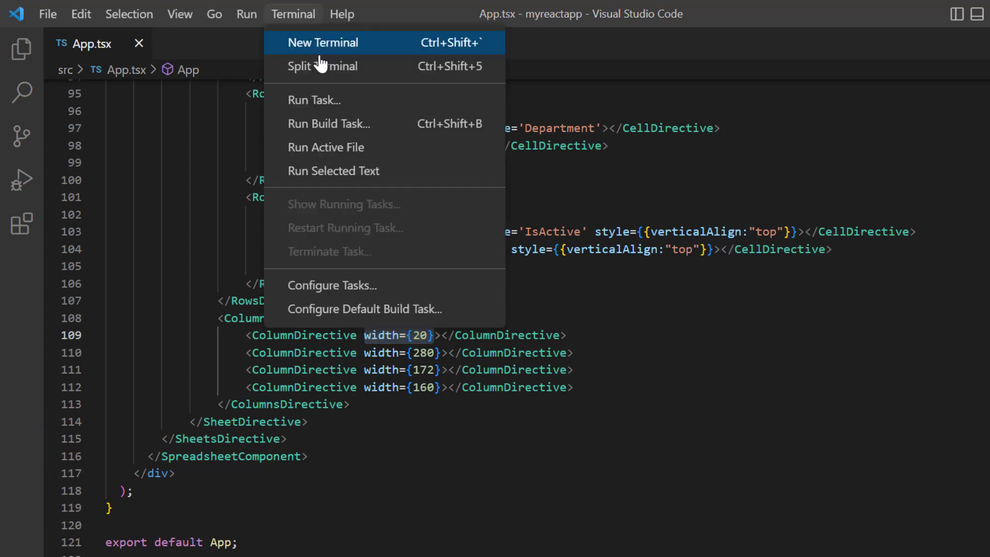
{"action": "left_click", "coordinate": [323, 42]}
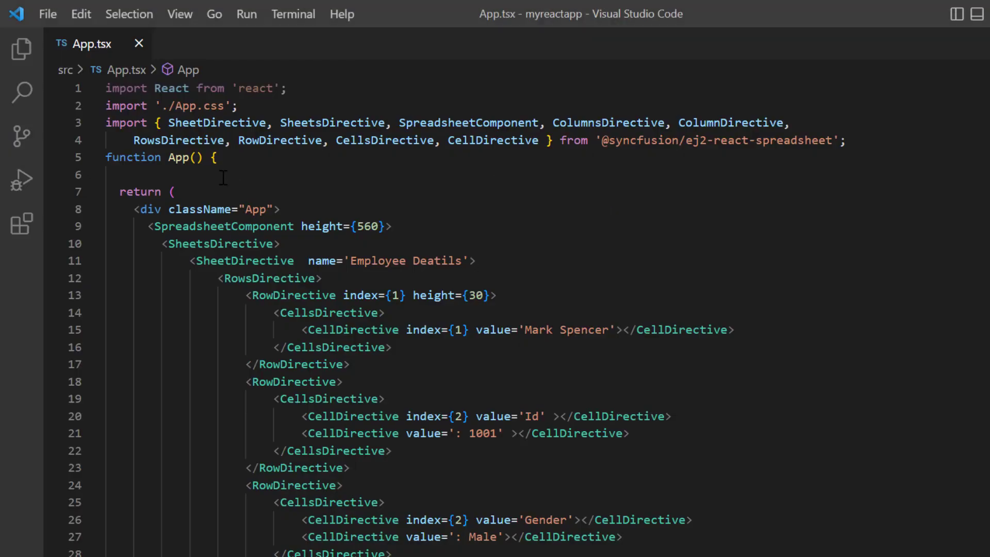
Declare ssObj: SpreadsheetComponent | null and bind it through the component's ref callback
{"action": "left_click", "coordinate": [214, 156]}
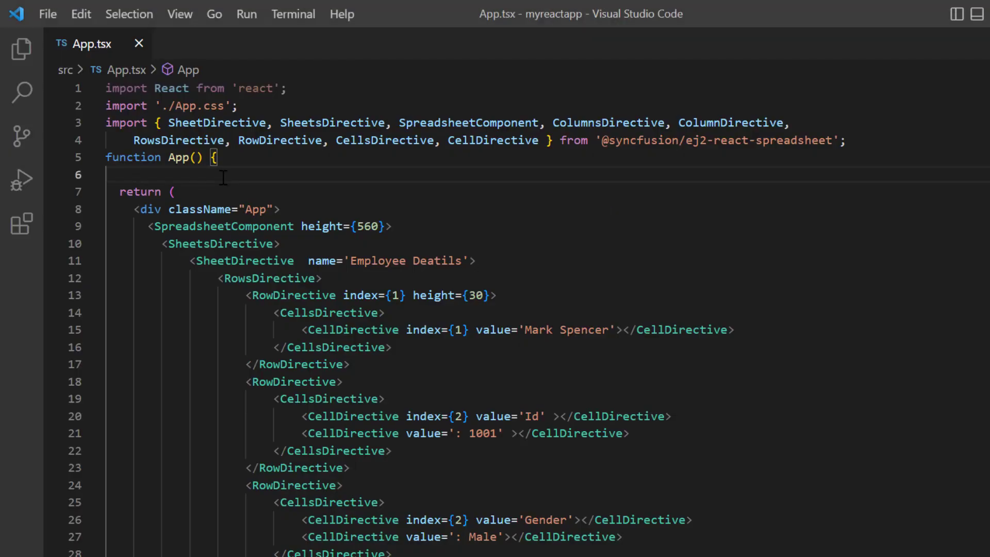
{"action": "type", "text": "let ssOb"}
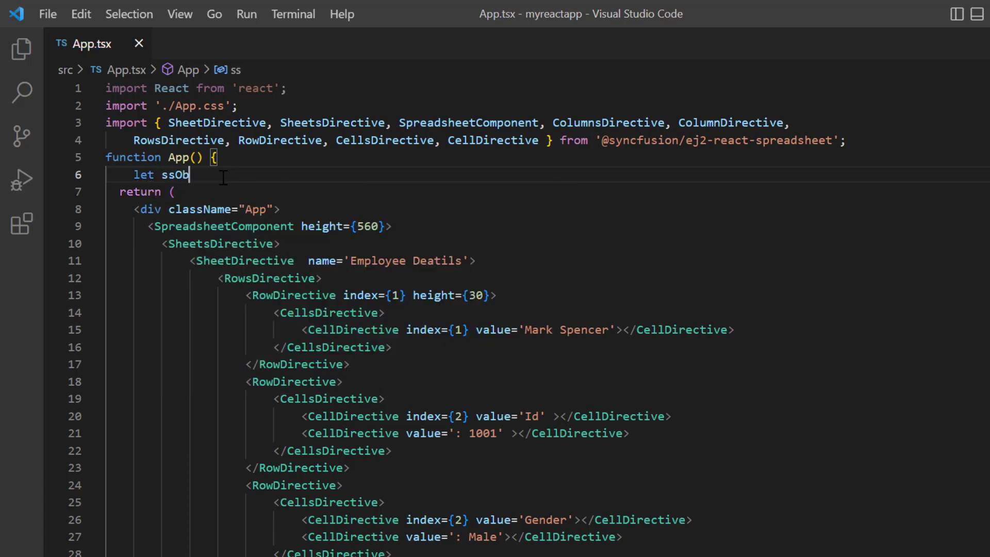
{"action": "type", "text": "j: SpreadsheetComponent | null"}
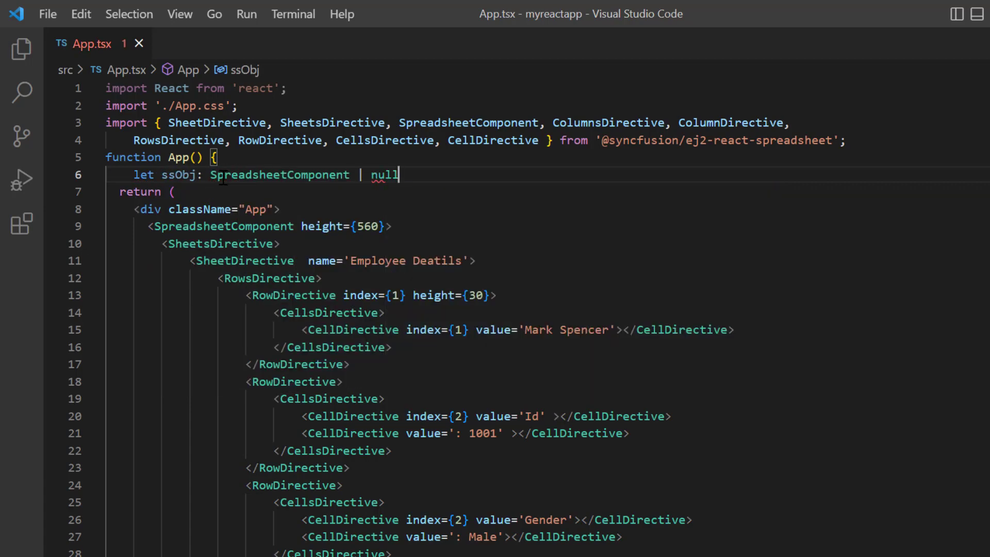
{"action": "type", "text": "re"}
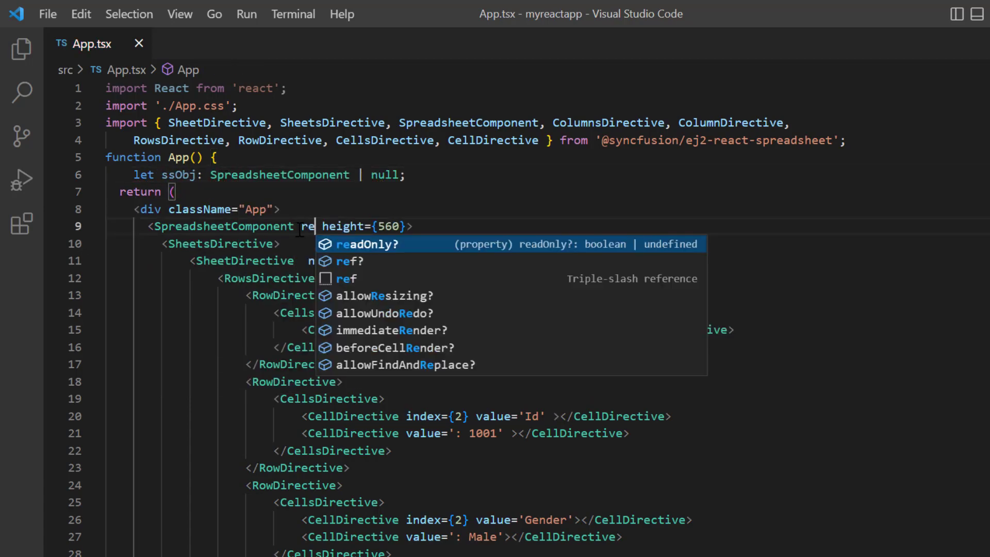
{"action": "type", "text": "ef={((s:SpreadsheetComponent)=>ssObj=s)}"}
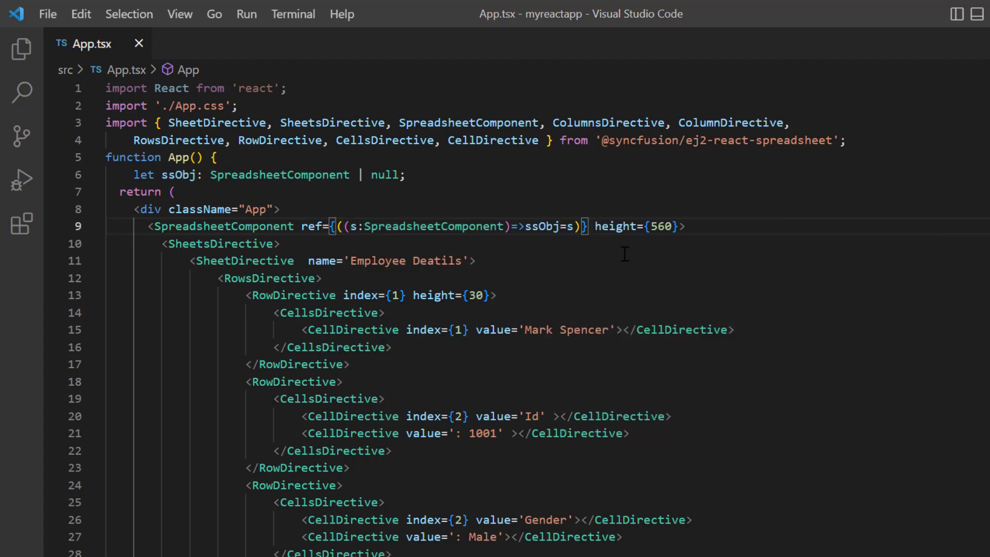
Wire created={onCreated} and define an empty const onCreated arrow function
{"action": "type", "text": "created={}>"}
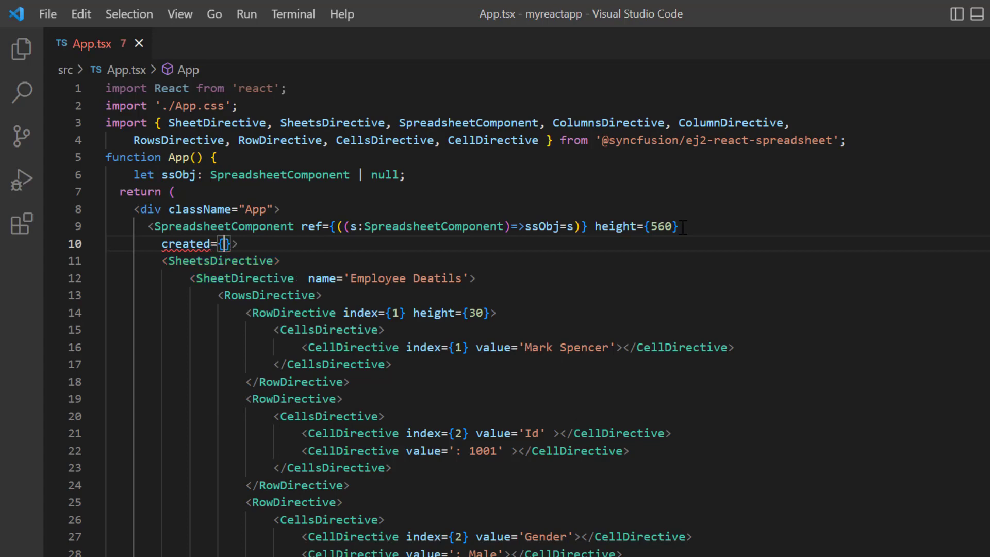
{"action": "type", "text": "onCreated"}
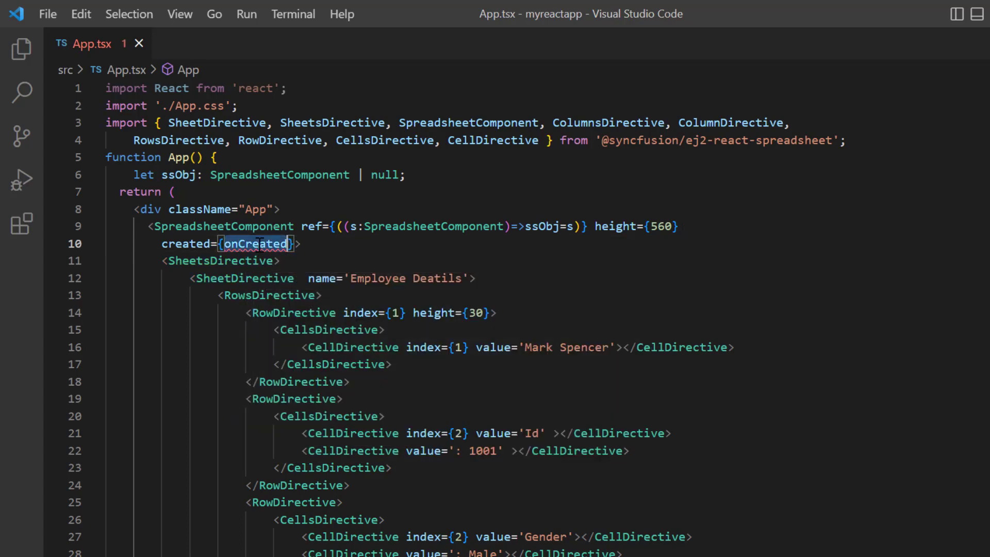
{"action": "type", "text": "const onCreated=()=>{}"}
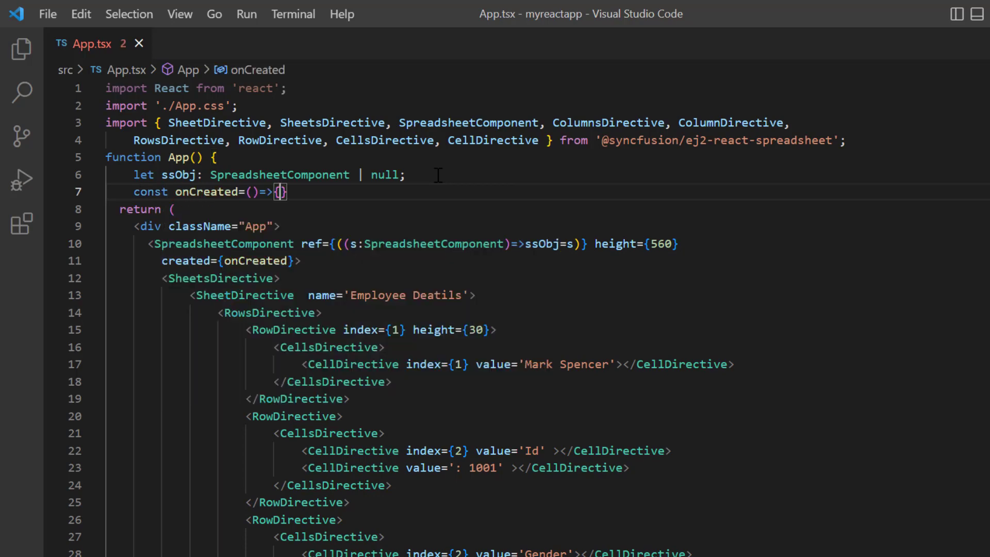
{"action": "key", "text": "Enter"}
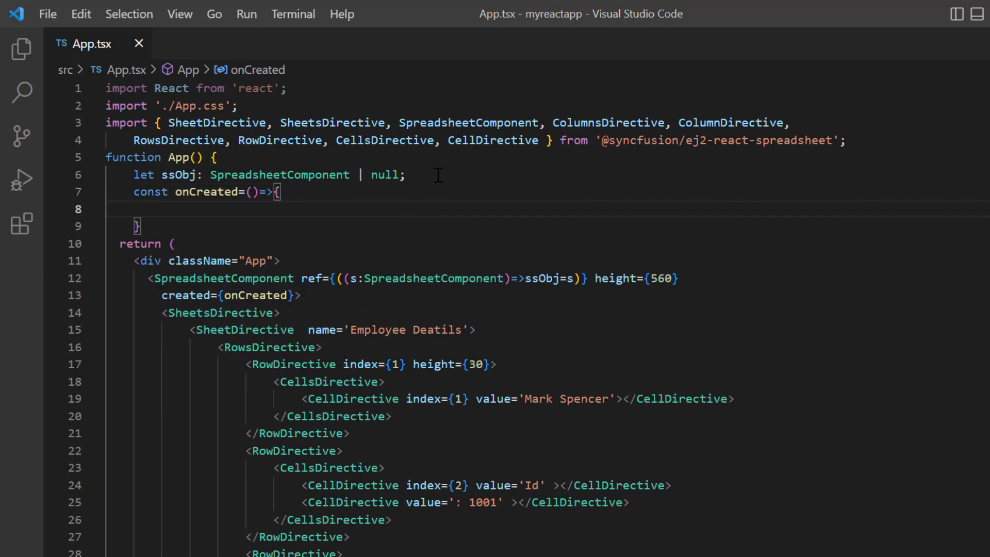
Merge B2:D2 and B11:D11 with ssObj?.merge calls inside onCreated
{"action": "type", "text": "ss"}
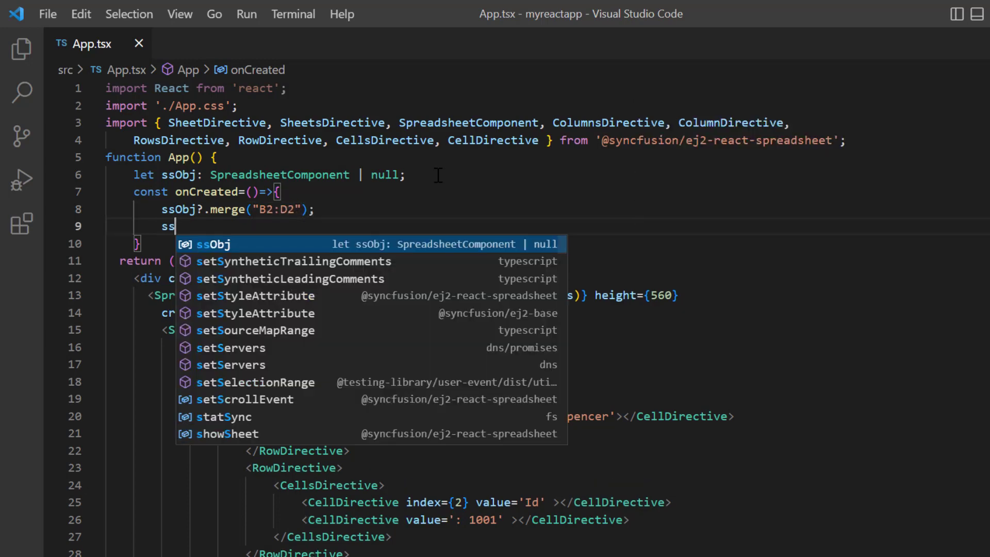
{"action": "type", "text": "Obj?.merge(\"B\""}
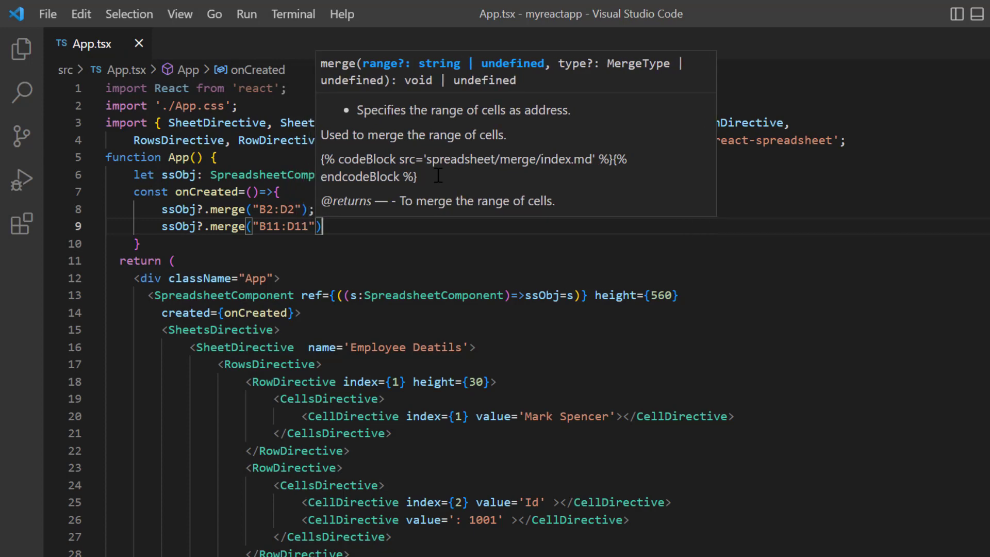
{"action": "type", "text": "ssObj"}
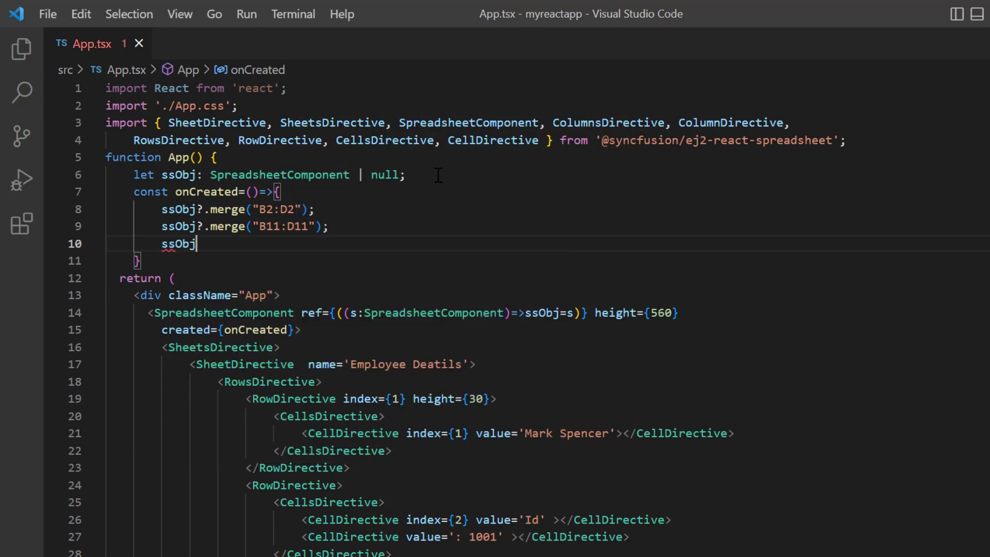
Format B2 and B11 bold, centered, white text on #1167b1 background via cellFormat
{"action": "type", "text": ".cellf"}
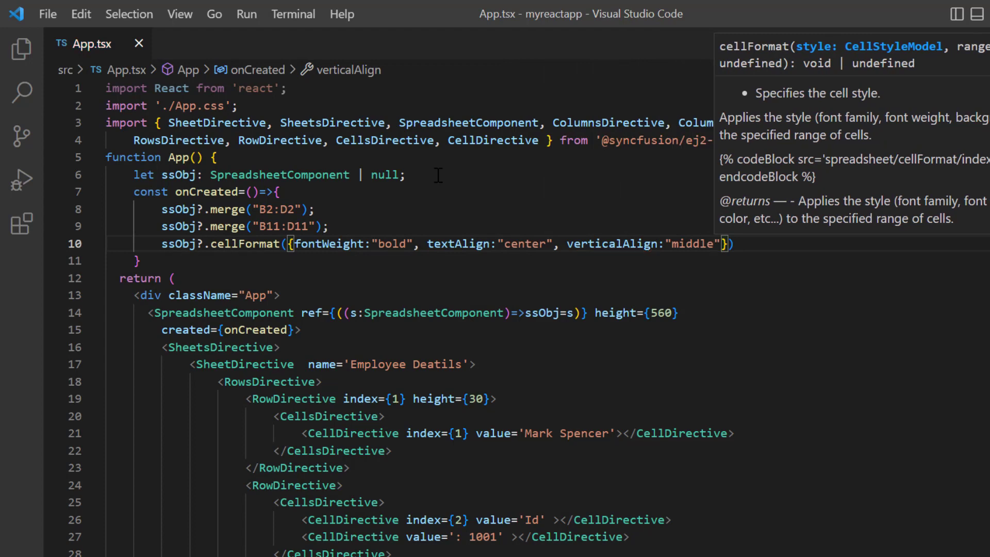
{"action": "type", "text": "backgroundColor:\"#1167b1\", color: \"#ffffff\"}, \"B2\");"}
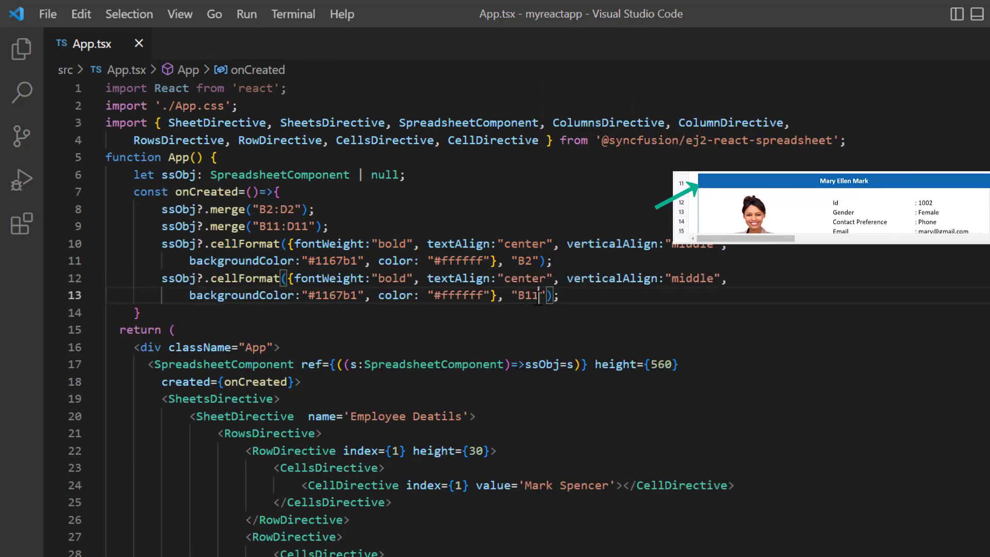
{"action": "type", "text": "ssObj."}
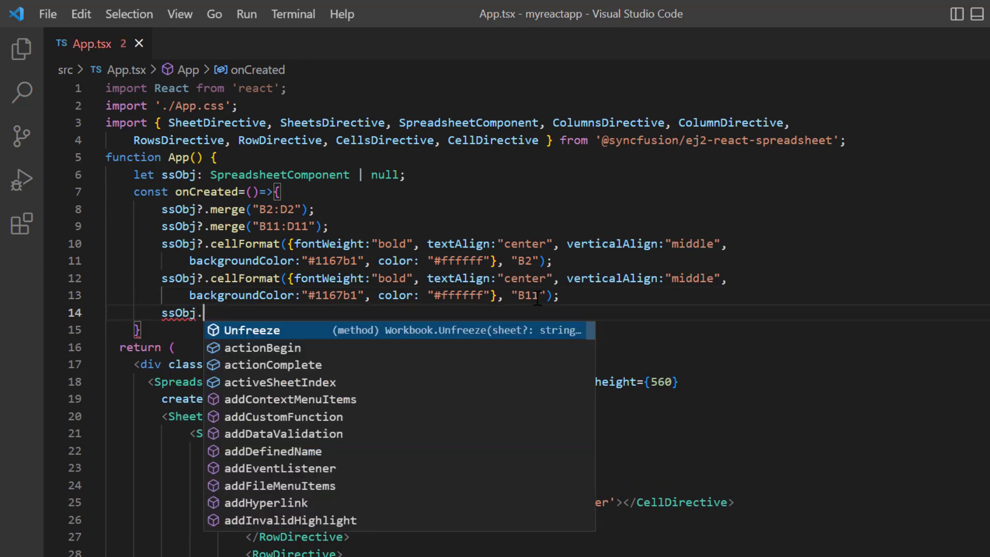
Add 1px solid #1167b1 outer borders around B2:D9 and B11:D18 with setBorder
{"action": "type", "text": "setBorder({border: \"1px solid #1167b1\"}, \"B2:D9\", \"Outer\");"}
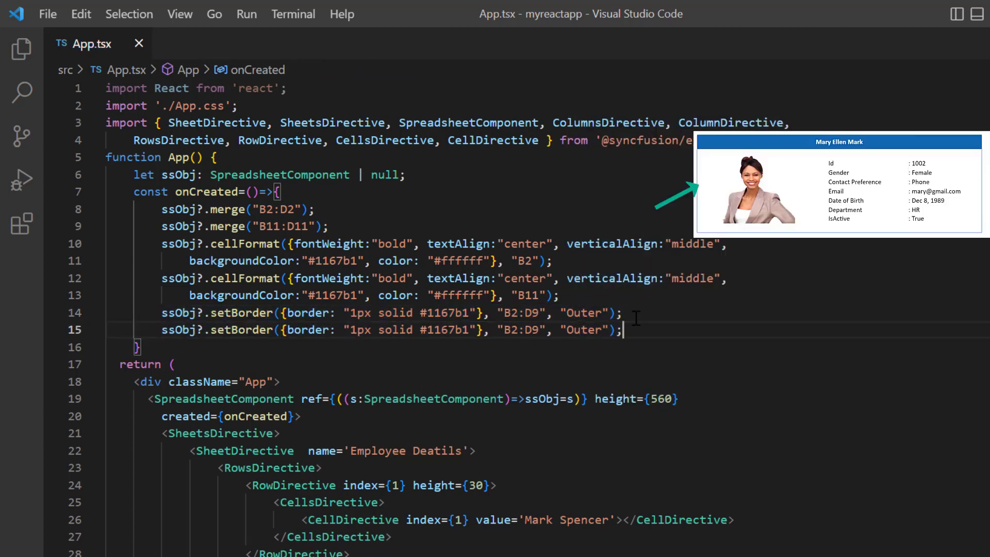
{"action": "type", "text": "B11:D18"}
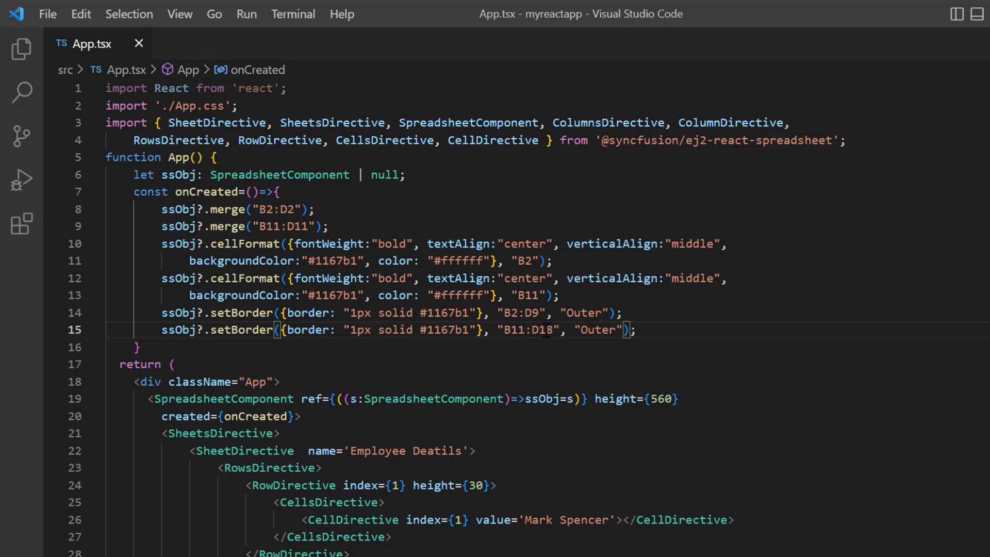
{"action": "left_click", "coordinate": [636, 330]}
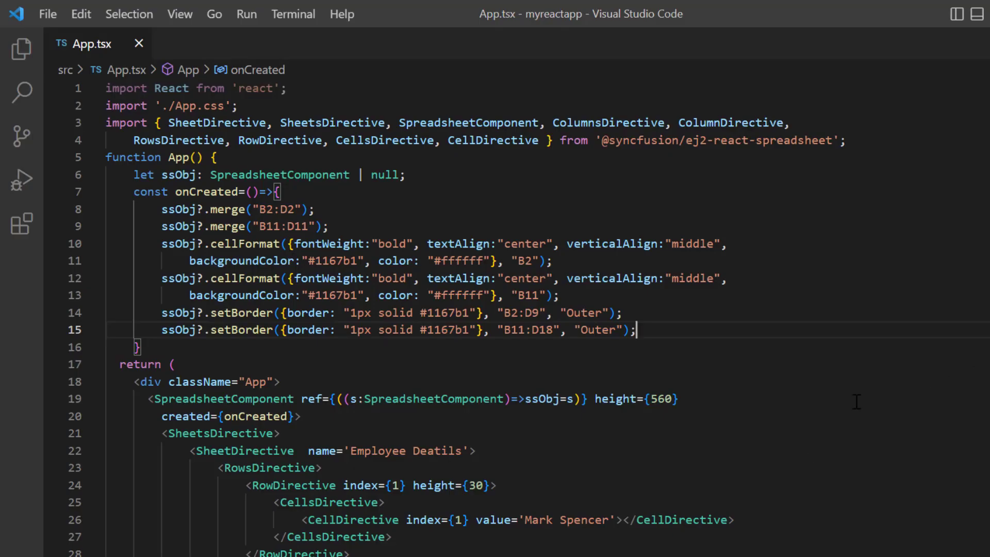
Set showGridLines={false} on the sheet and allowImage={true} on the spreadsheet component
{"action": "type", "text": "she"}
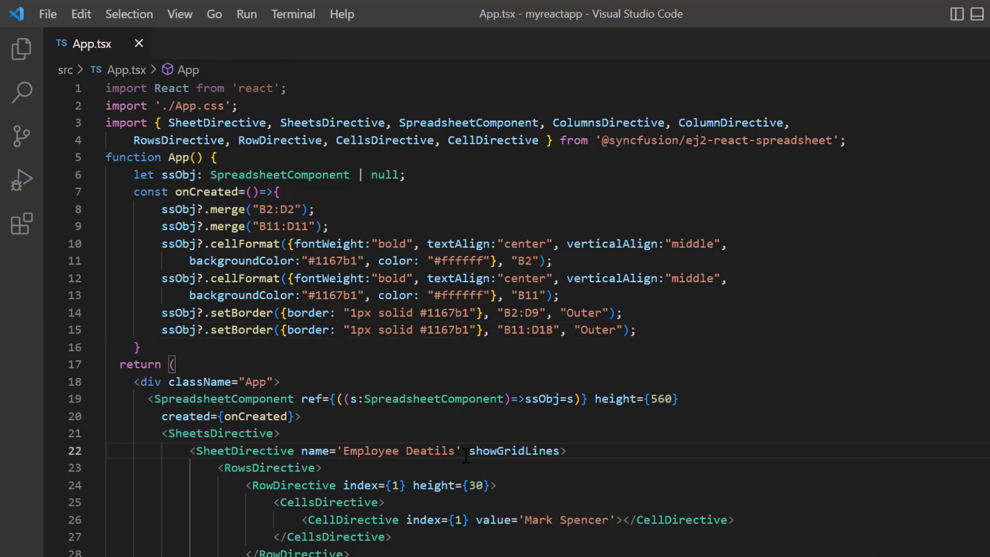
{"action": "type", "text": "={false}"}
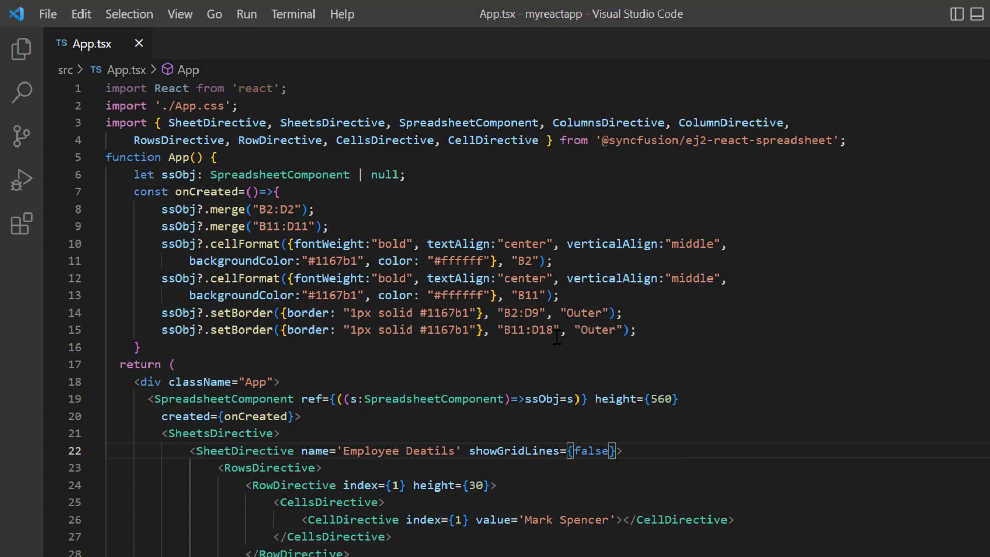
{"action": "type", "text": "allowImage"}
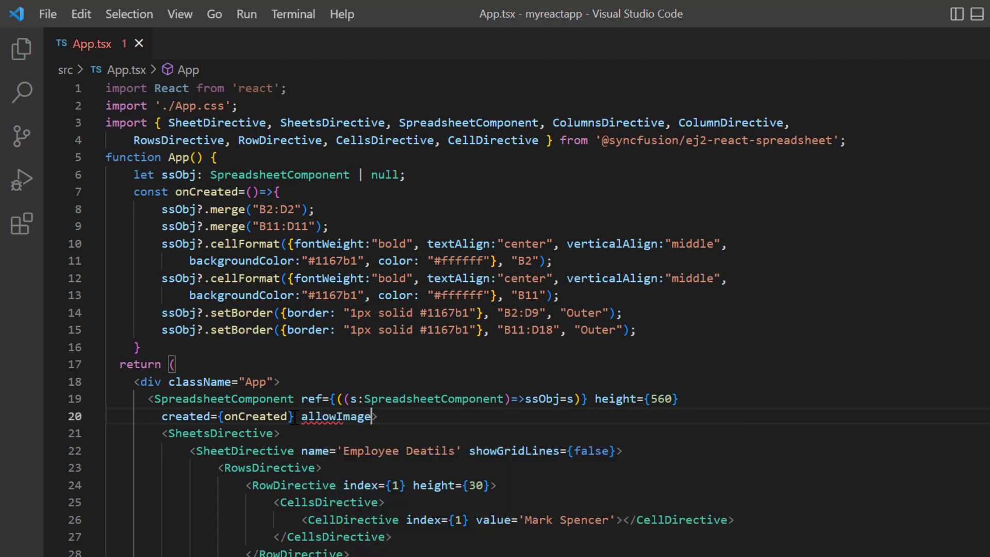
{"action": "type", "text": "={true}"}
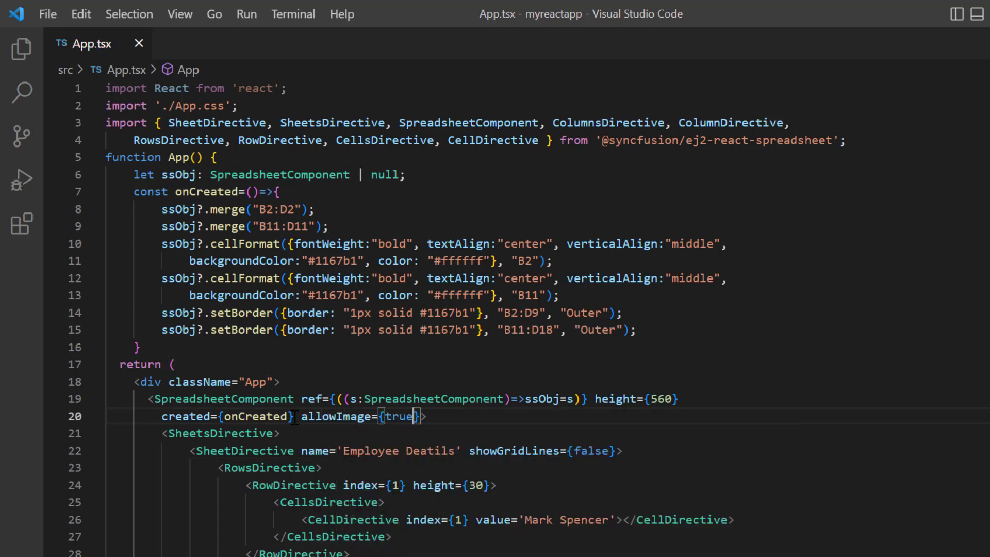
{"action": "scroll", "scroll_direction": "down", "scroll_amount": 3}
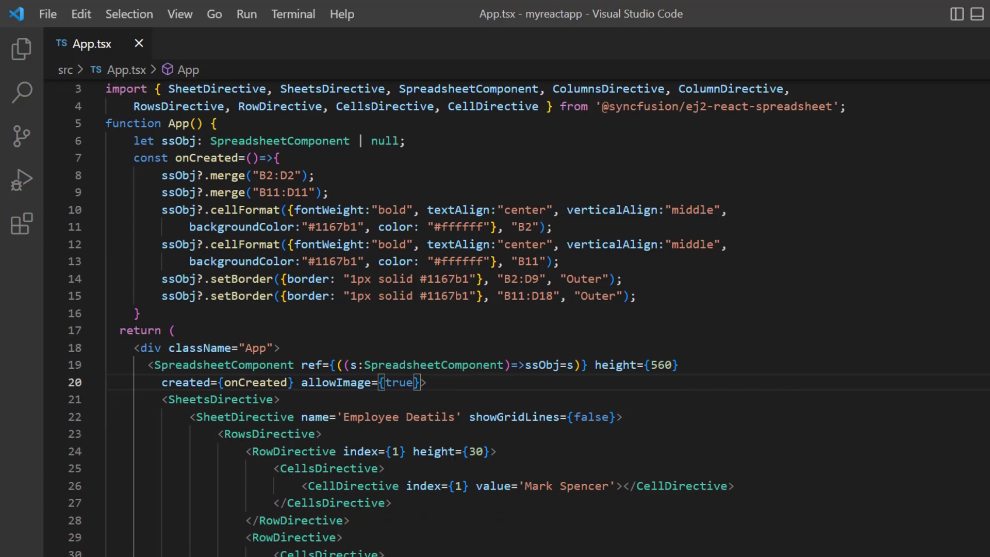
Define image1 with the 6.png demo URL, height 150, width 180, top 62, left 50
{"action": "type", "text": "im"}
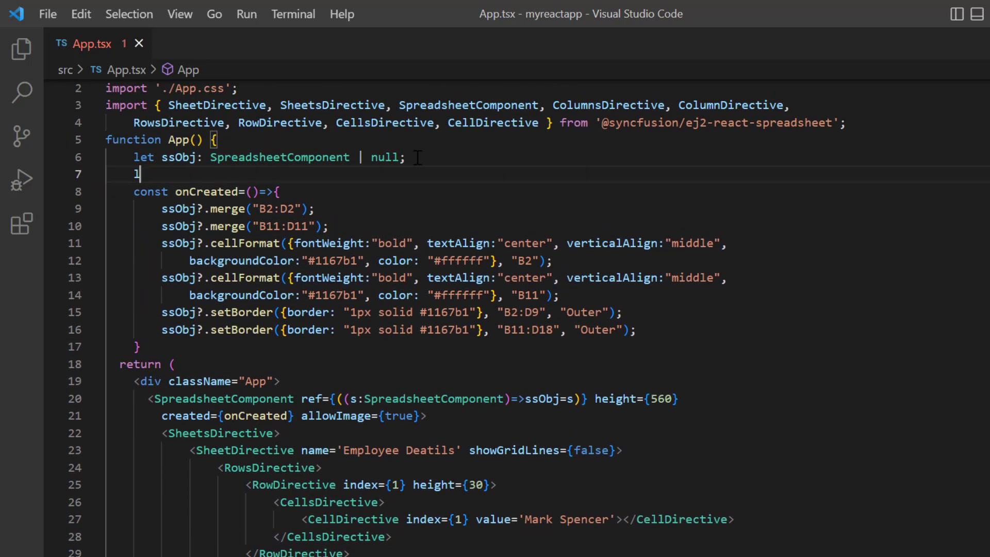
{"action": "type", "text": "let image1 = [{}]"}
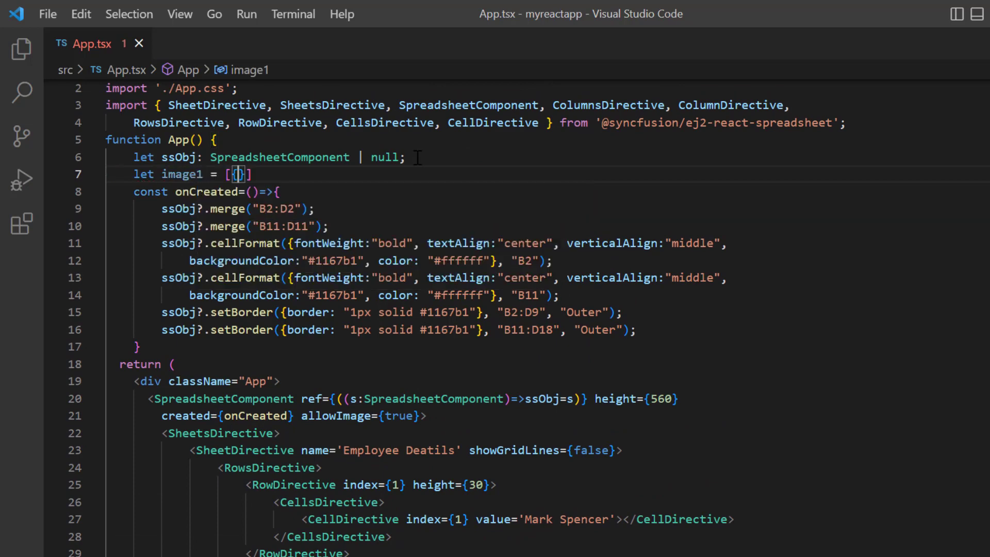
{"action": "type", "text": "src:\"https://ej2.syncfusion.com/react/demos/src/grid/images/6.png\""}
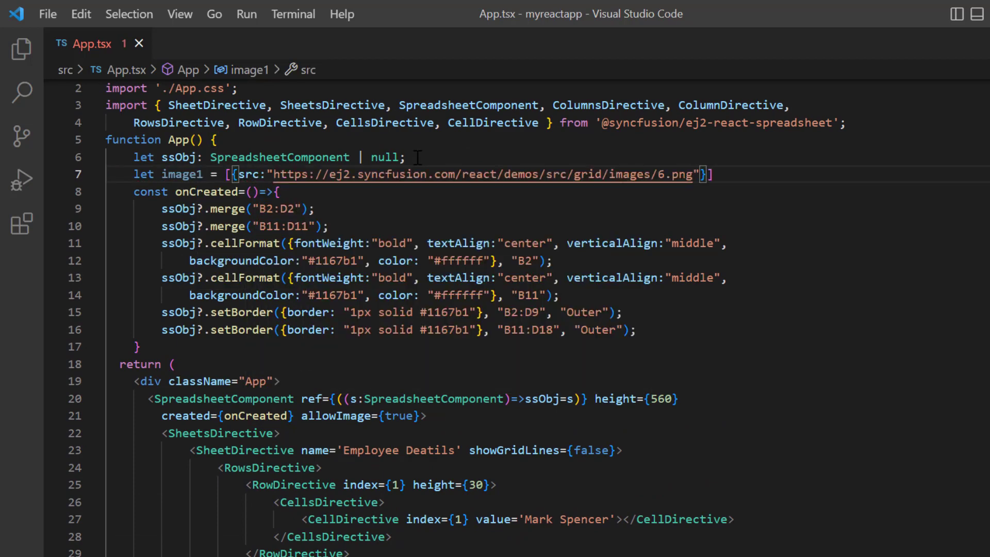
{"action": "type", "text": ", height:150,"}
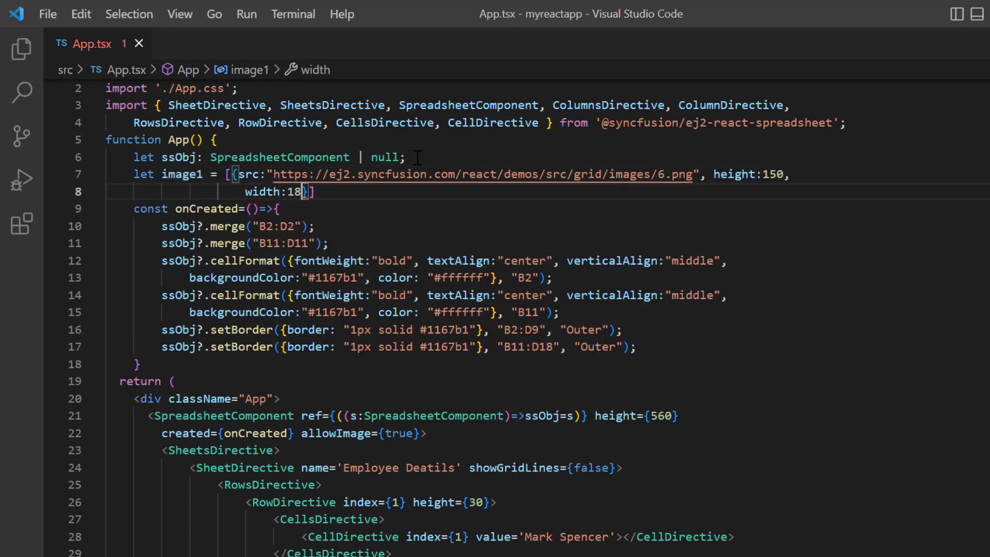
{"action": "type", "text": "0, top:62"}
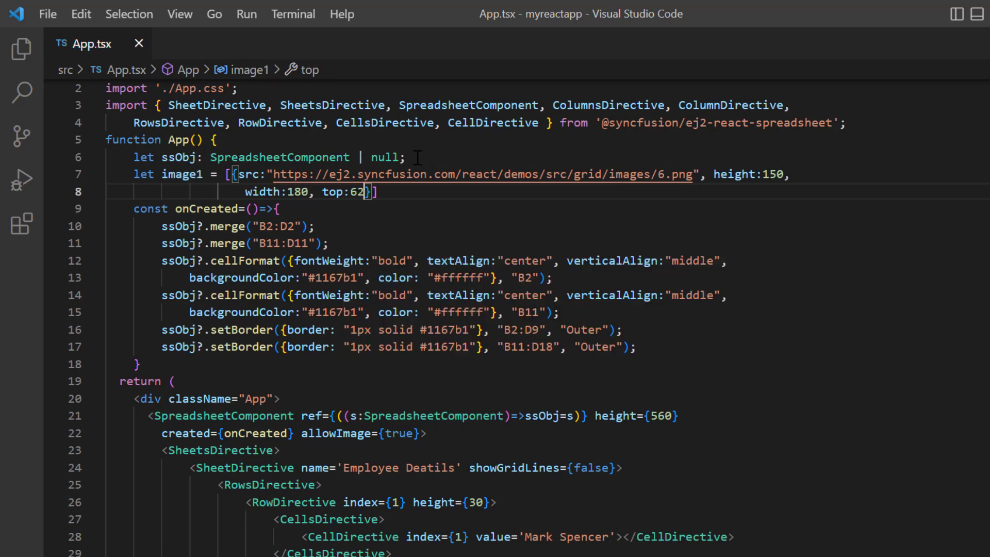
{"action": "type", "text": ", left:50"}
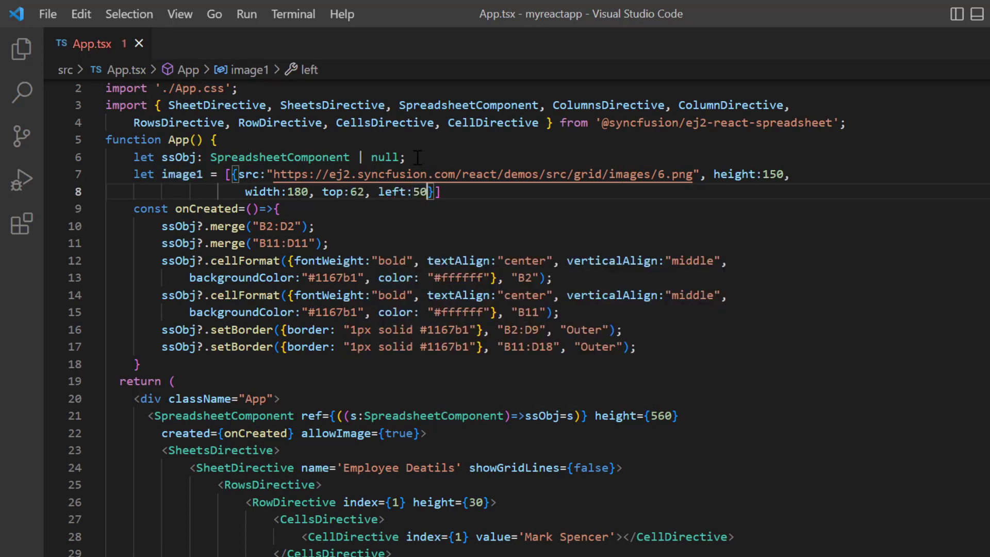
Define image2 likewise and start an image prop on the Id CellDirective
{"action": "type", "text": "l"}
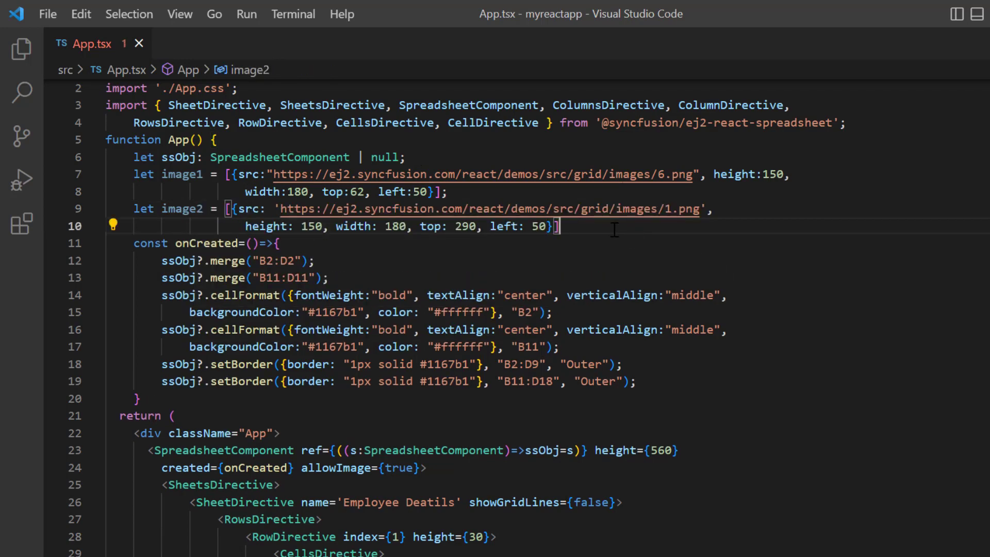
{"action": "scroll", "scroll_direction": "down", "scroll_amount": 3}
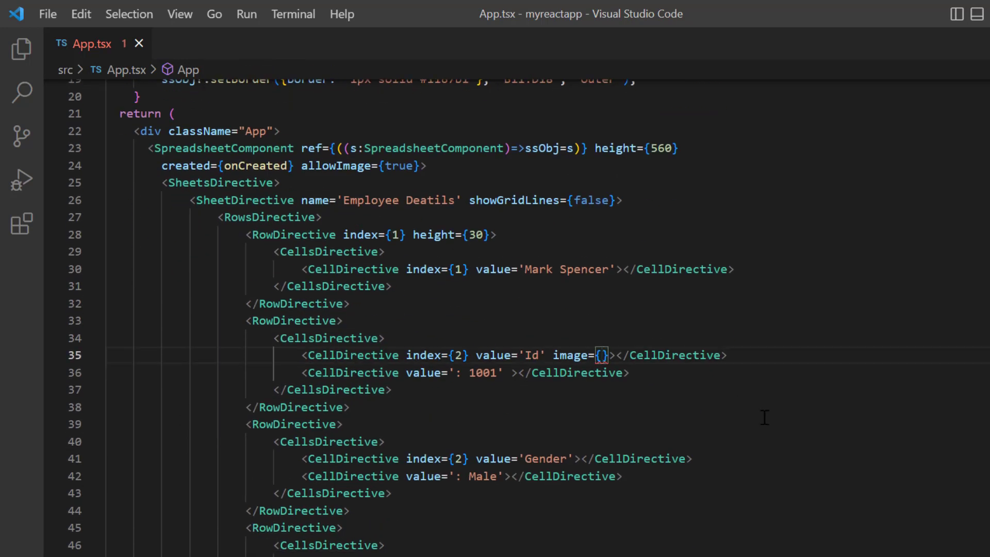
{"action": "type", "text": "im"}
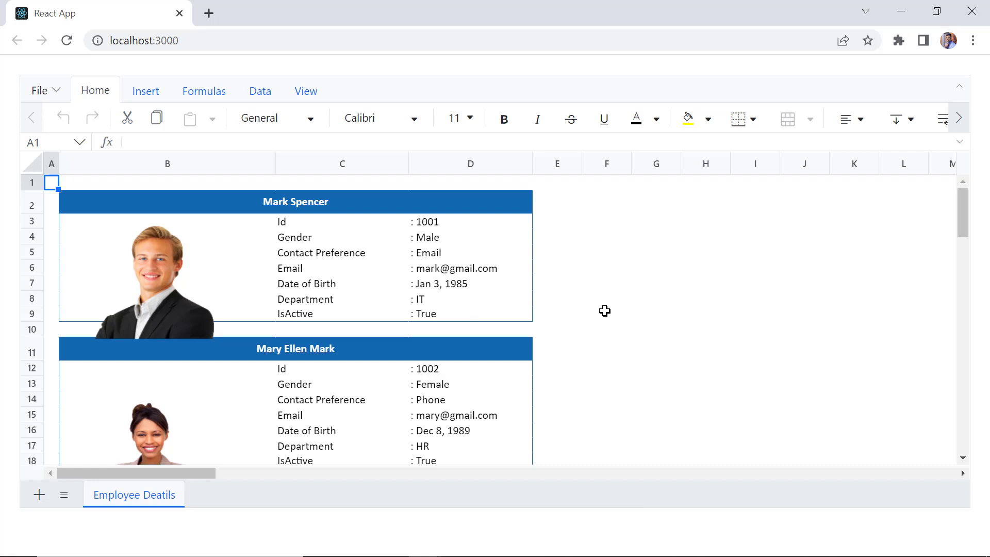
Scroll the running sheet to inspect both cards and their overflowing photos
{"action": "scroll", "scroll_direction": "down", "scroll_amount": 3}
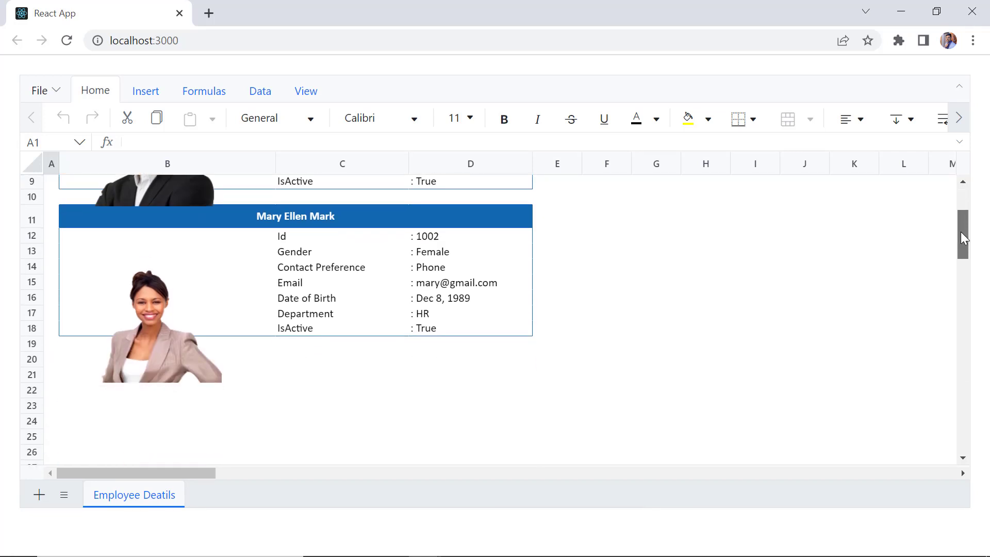
{"action": "scroll", "scroll_direction": "up", "scroll_amount": 3}
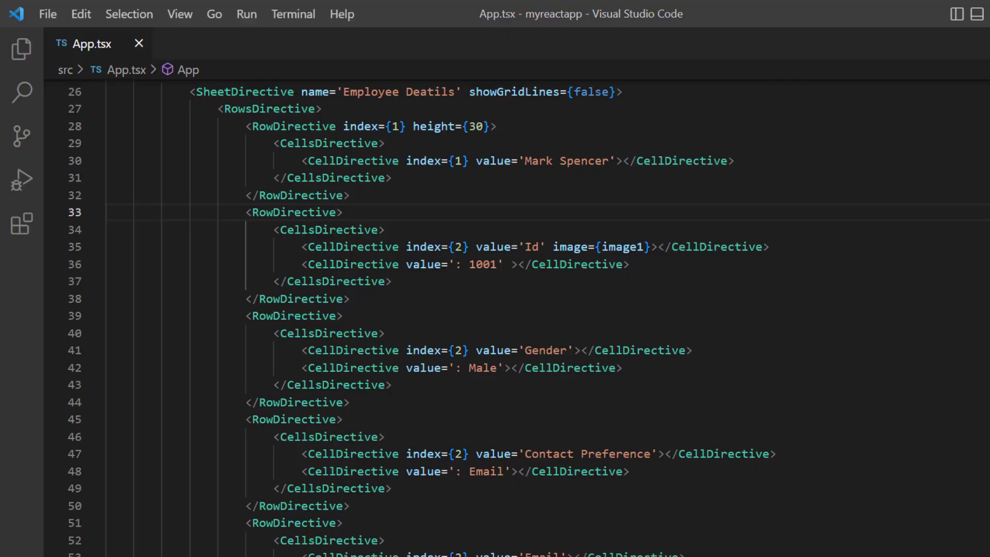
Add height={40} to the Id and IsActive RowDirectives so the photos fit the cards
{"action": "type", "text": "height={40}"}
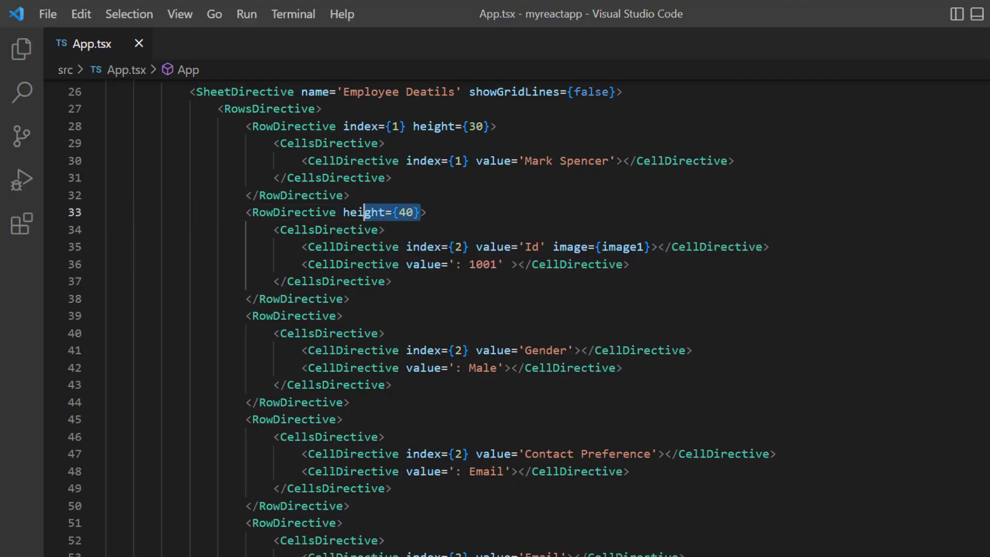
{"action": "scroll", "scroll_direction": "down", "scroll_amount": 3}
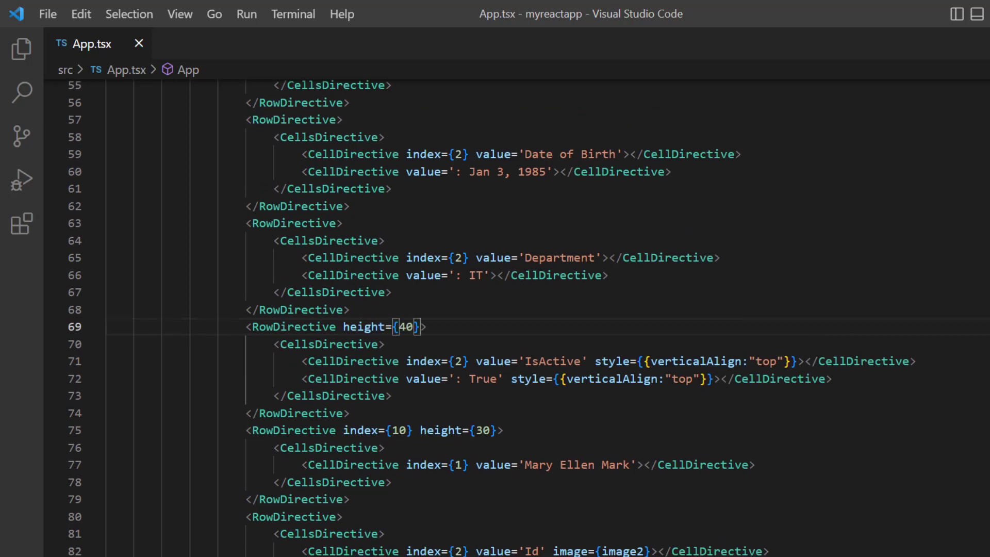
{"action": "scroll", "scroll_direction": "down", "scroll_amount": 3}
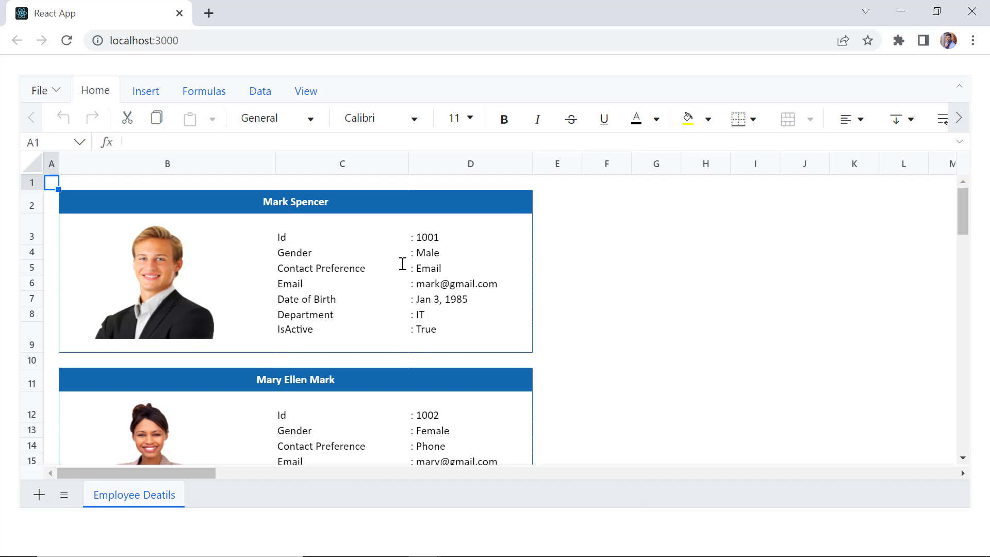
{"action": "mouse_move", "coordinate": [189, 297]}
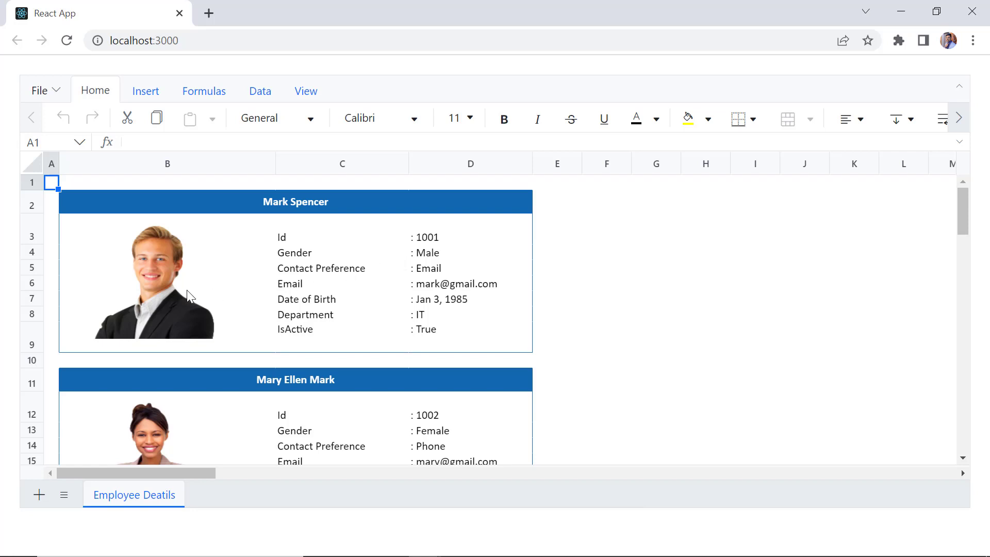
{"action": "left_click", "coordinate": [151, 291]}
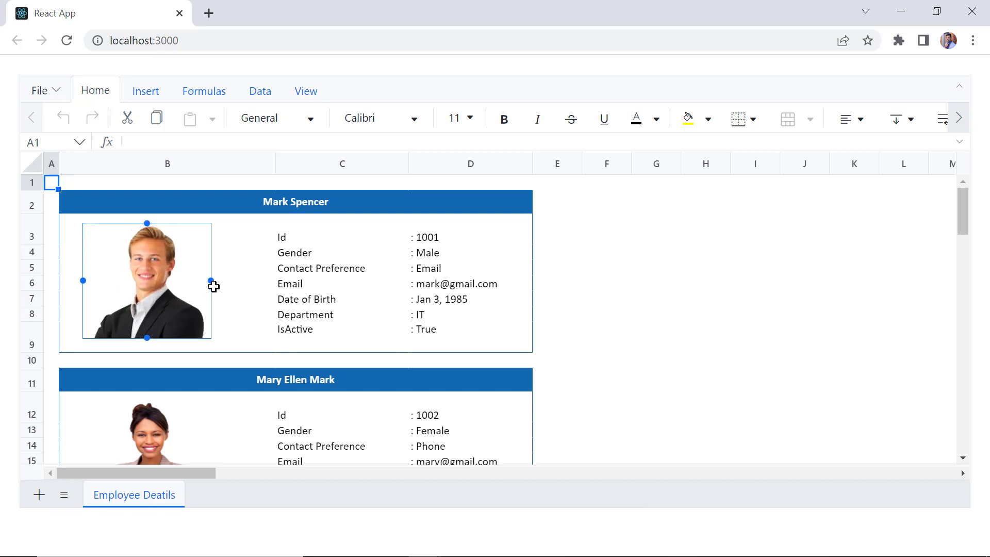
{"action": "left_click_drag", "start_coordinate": [146, 280], "coordinate": [670, 280]}
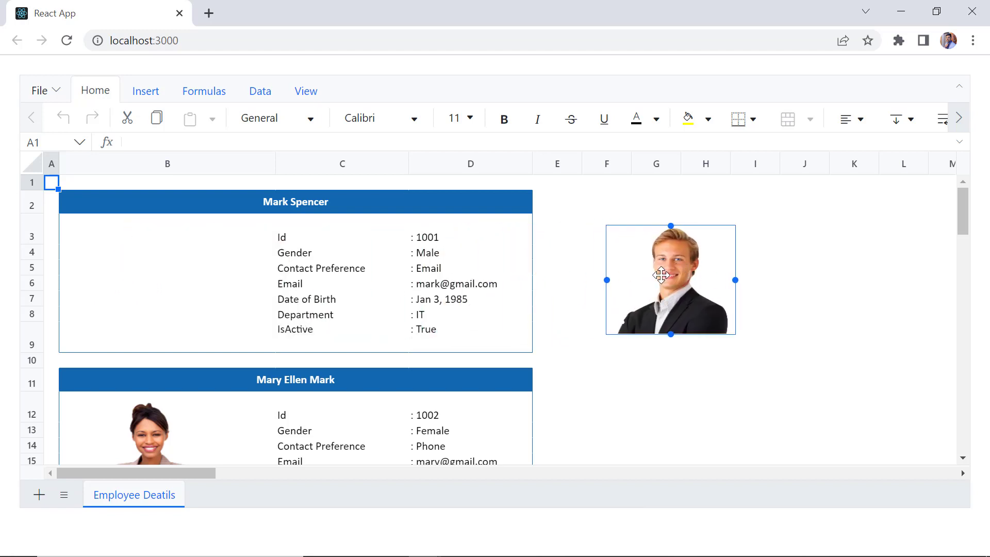
{"action": "left_click_drag", "start_coordinate": [670, 280], "coordinate": [168, 280]}
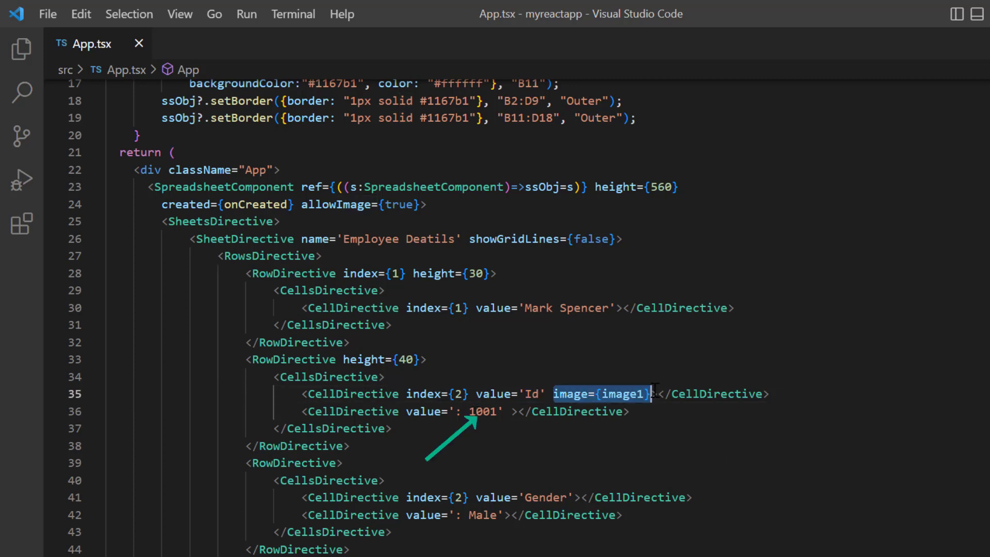
Remove image={image1} from the Id cell and call ssObj.insertImage(image1, "") in onCreated
{"action": "key", "text": "Delete"}
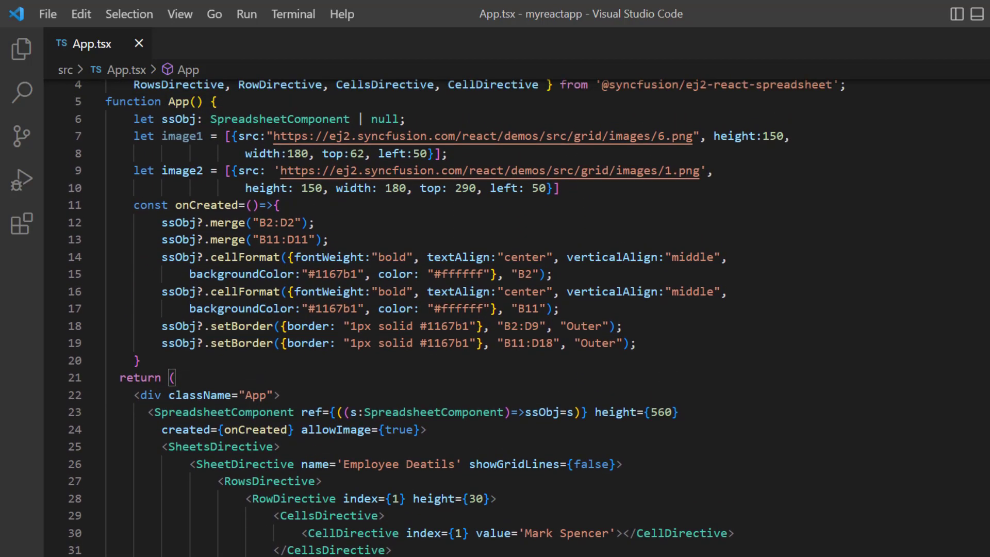
{"action": "type", "text": "ssObj.insertImage("}
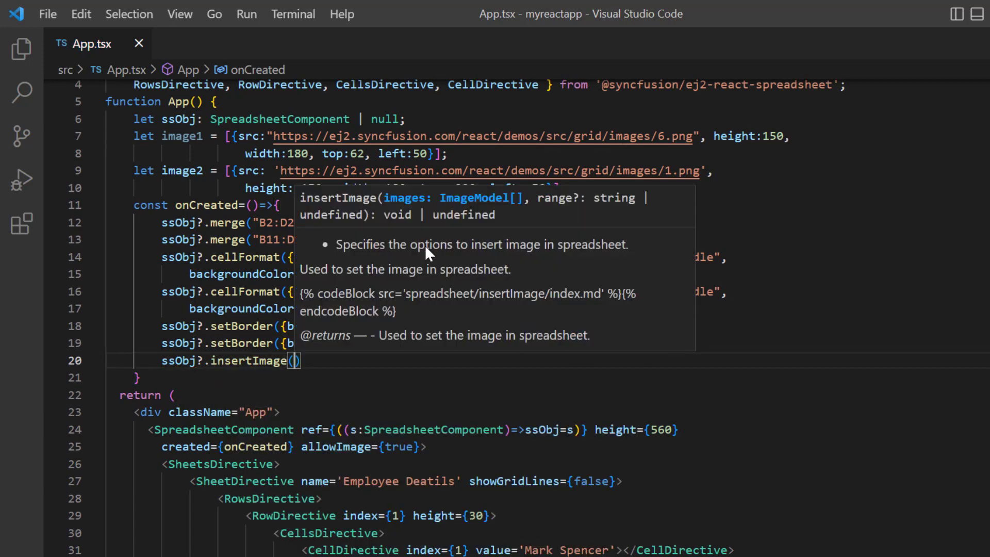
{"action": "type", "text": "image1"}
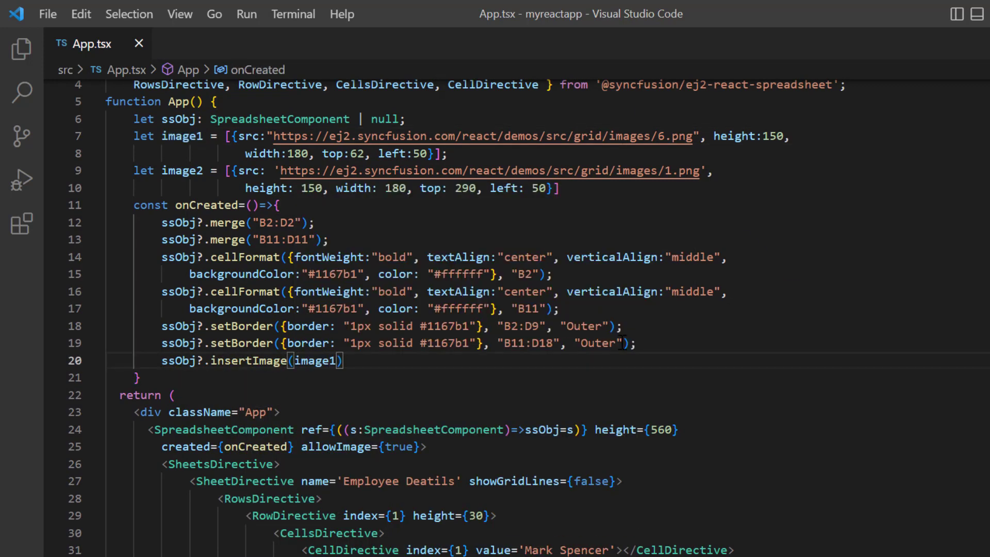
{"action": "type", "text": ", \"\""}
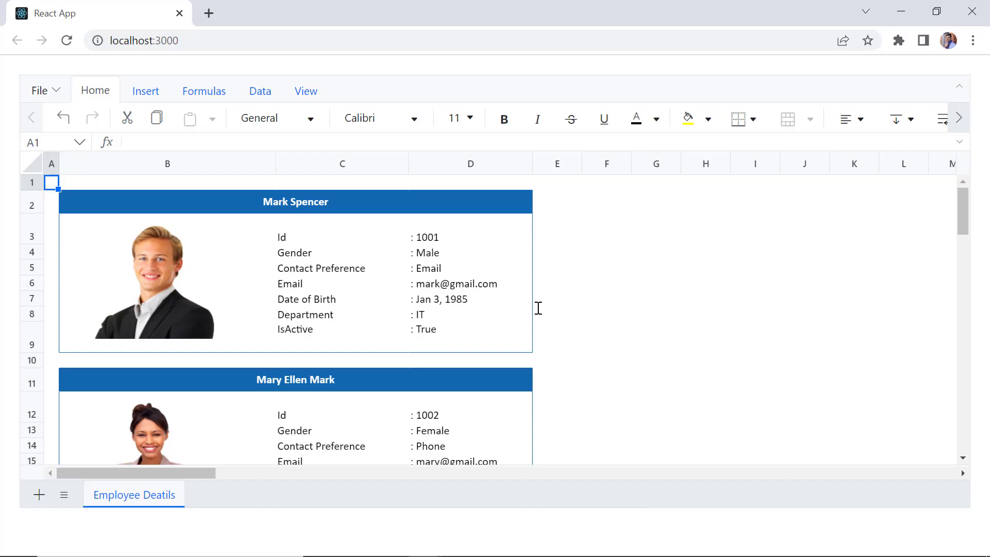
{"action": "left_click", "coordinate": [151, 281]}
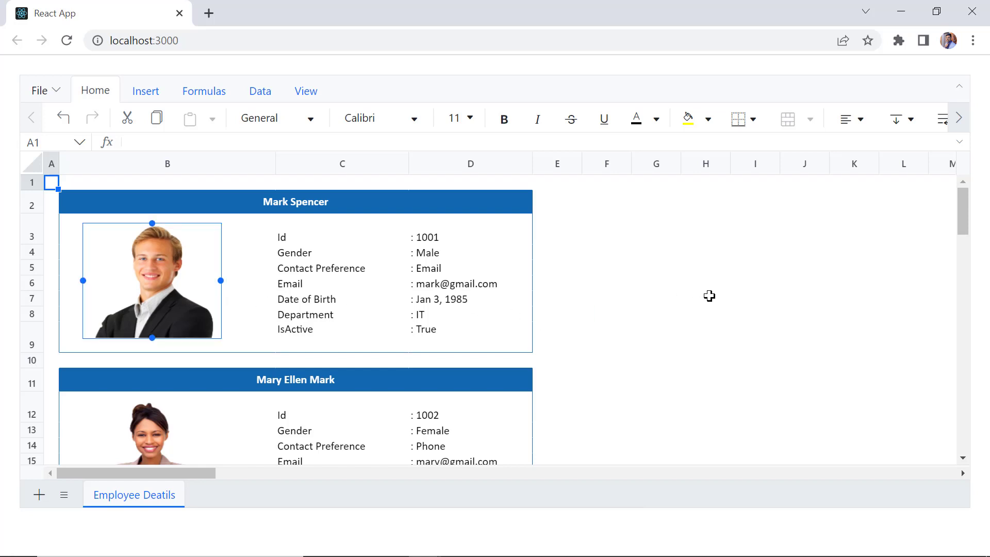
{"action": "left_click", "coordinate": [203, 315]}
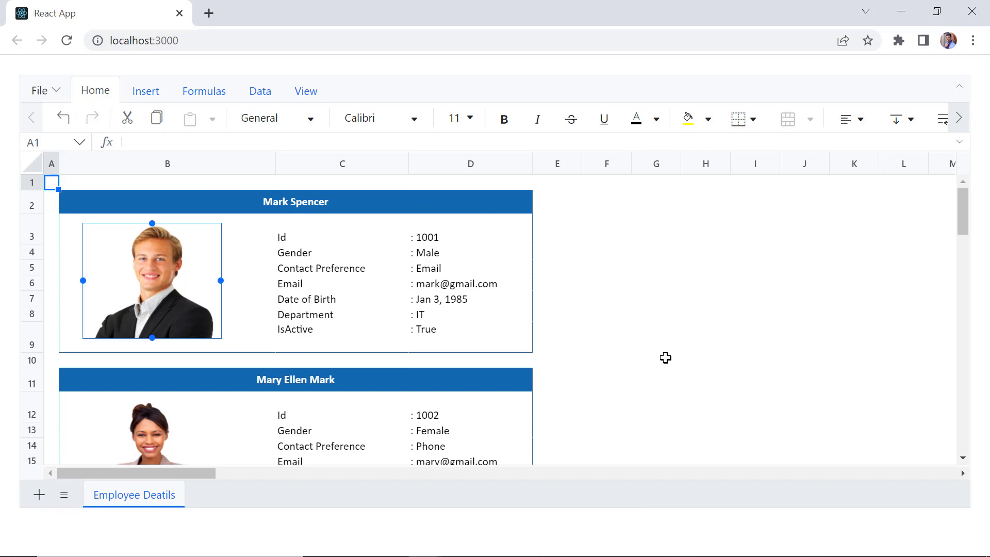
{"action": "key", "text": "Delete"}
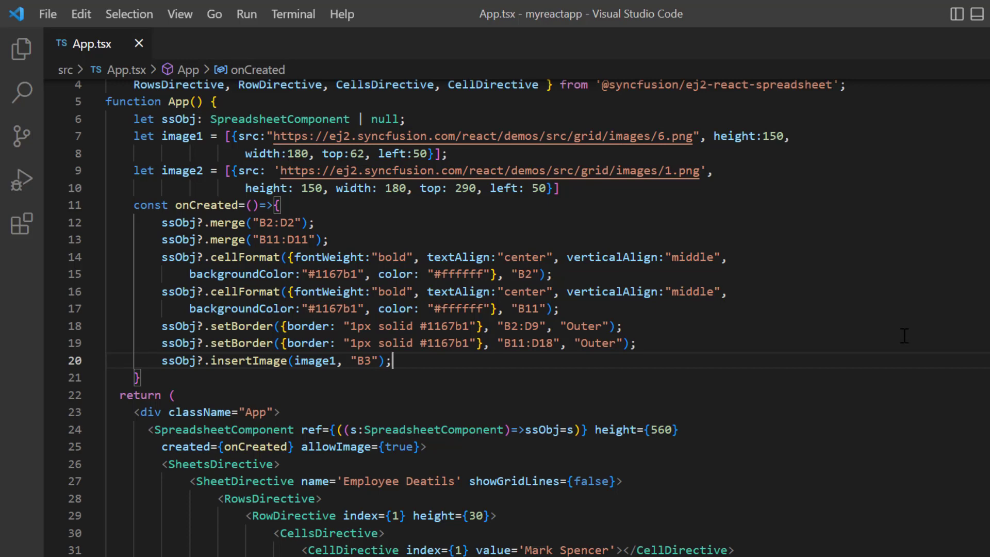
Add ssObj?.deleteImage() and a let cell = getCell(...) lookup in onCreated after the image insertion
{"action": "type", "text": "ssObj"}
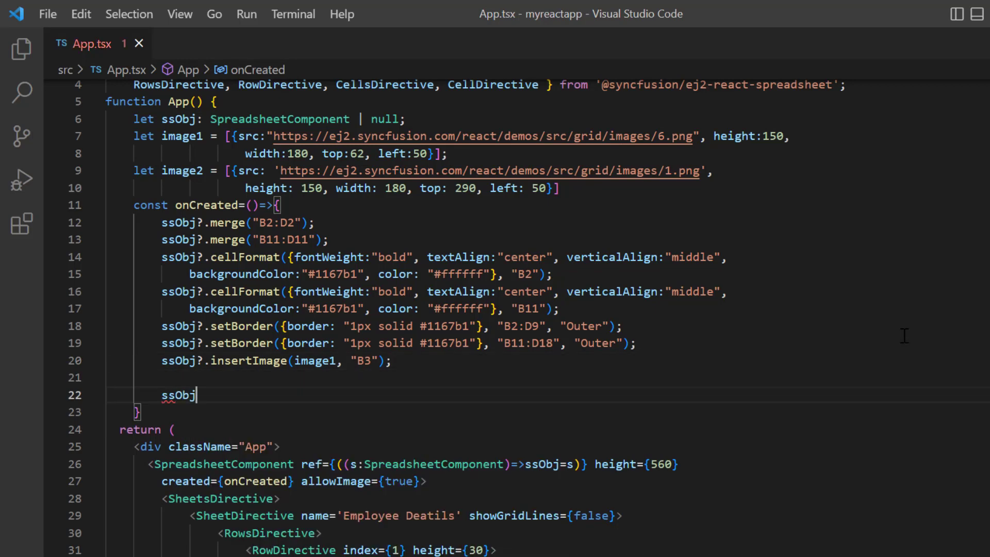
{"action": "type", "text": "?.deleteImage("}
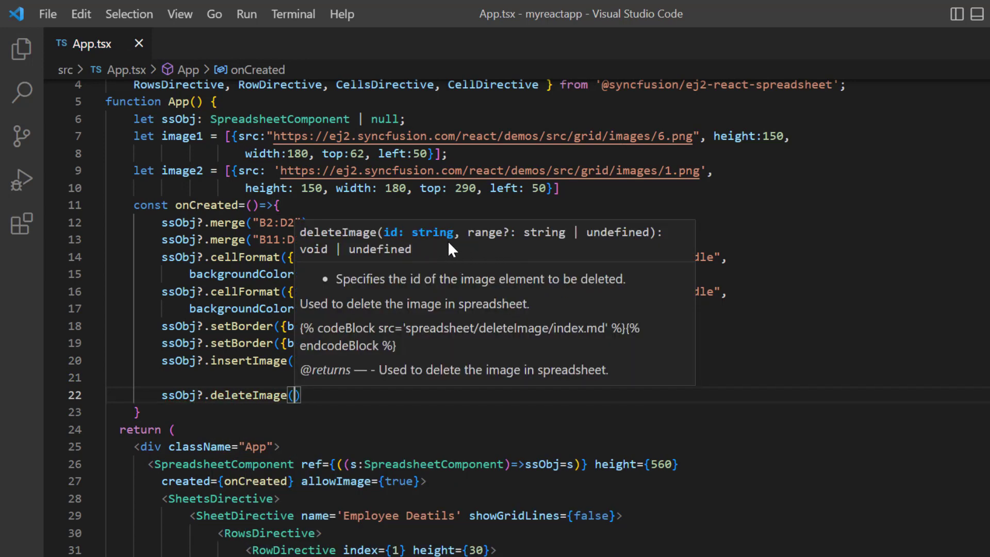
{"action": "type", "text": "let cell ="}
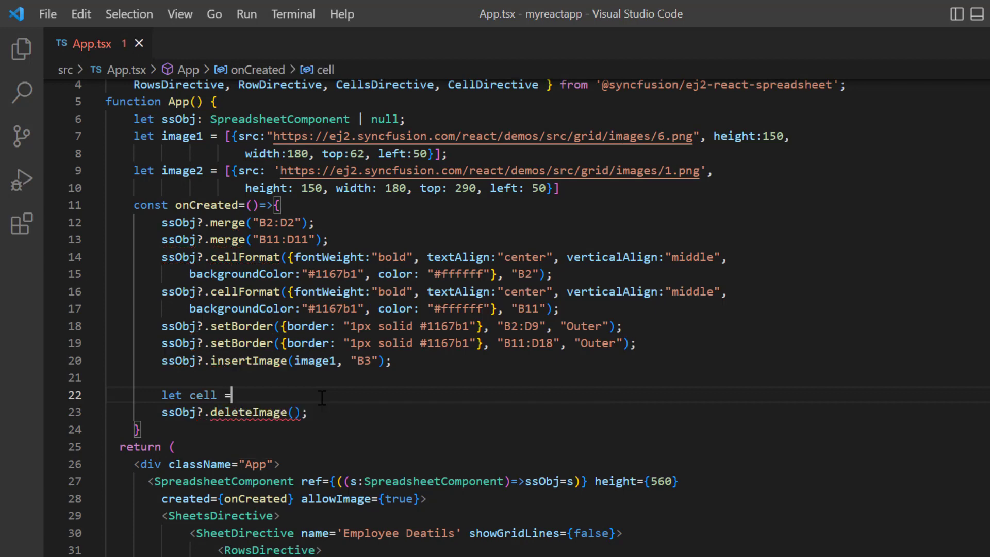
{"action": "type", "text": "getCell"}
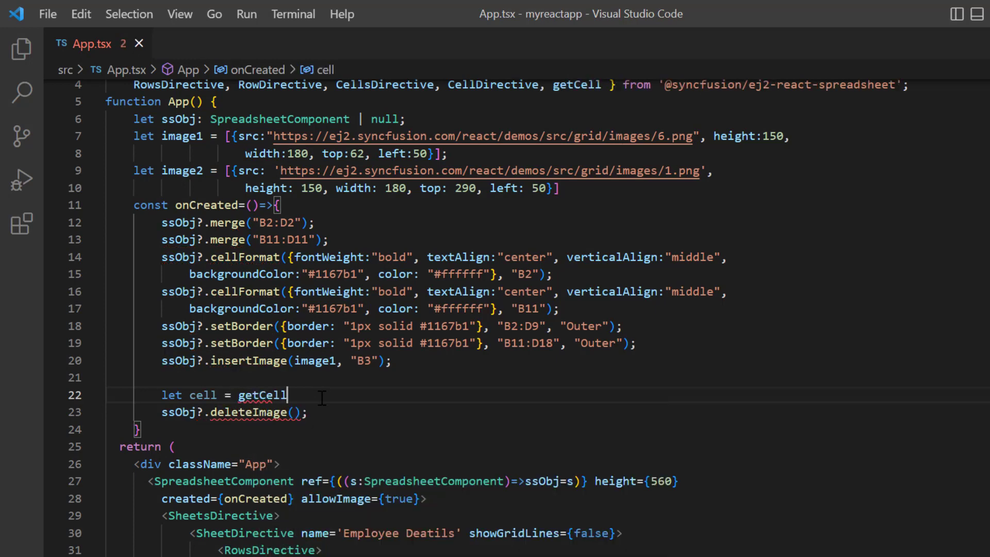
{"action": "type", "text": "("}
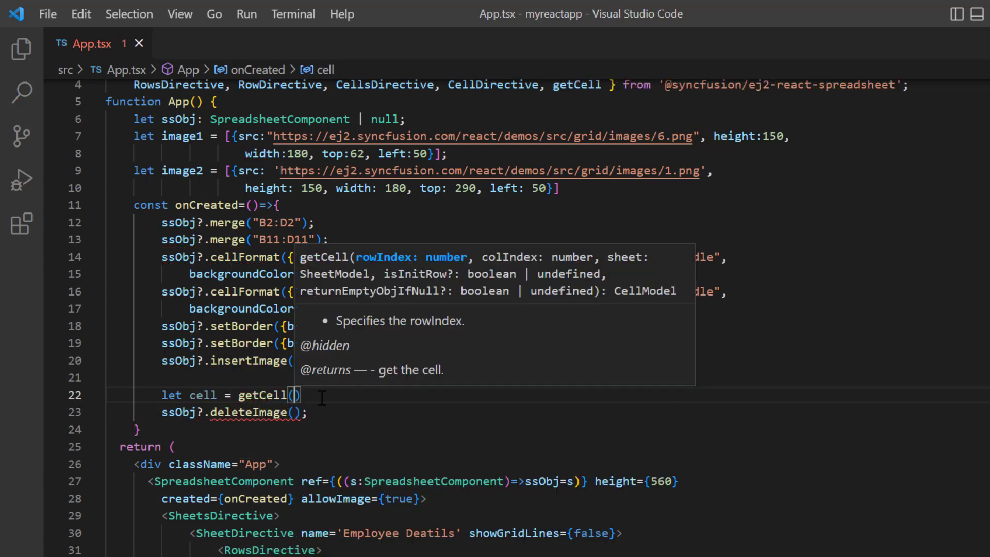
{"action": "mouse_move", "coordinate": [536, 267]}
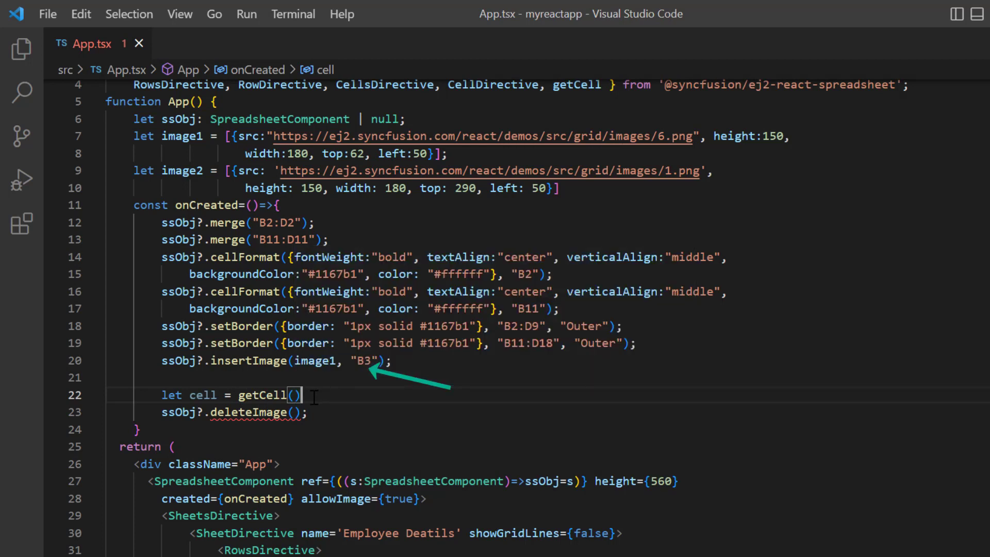
{"action": "type", "text": ";"}
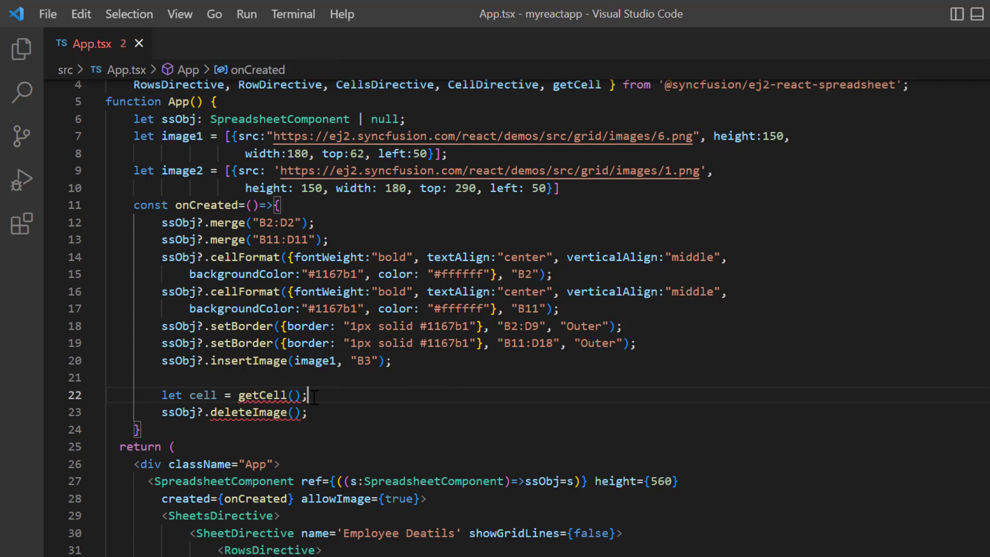
Add let rangeIndex = getRangeIndexes("B3") so getCell reads B3 from the active sheet
{"action": "type", "text": "let ra"}
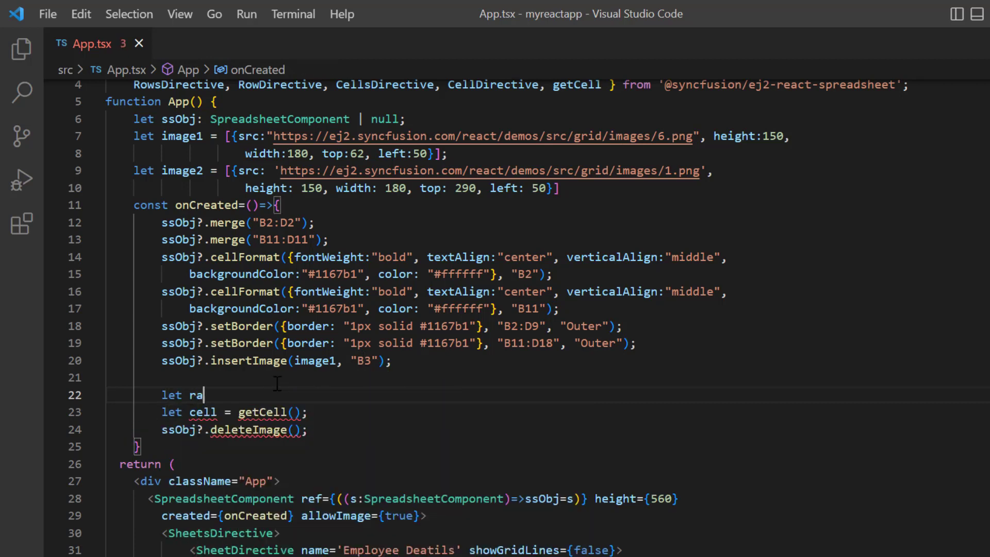
{"action": "type", "text": "ngeIndex"}
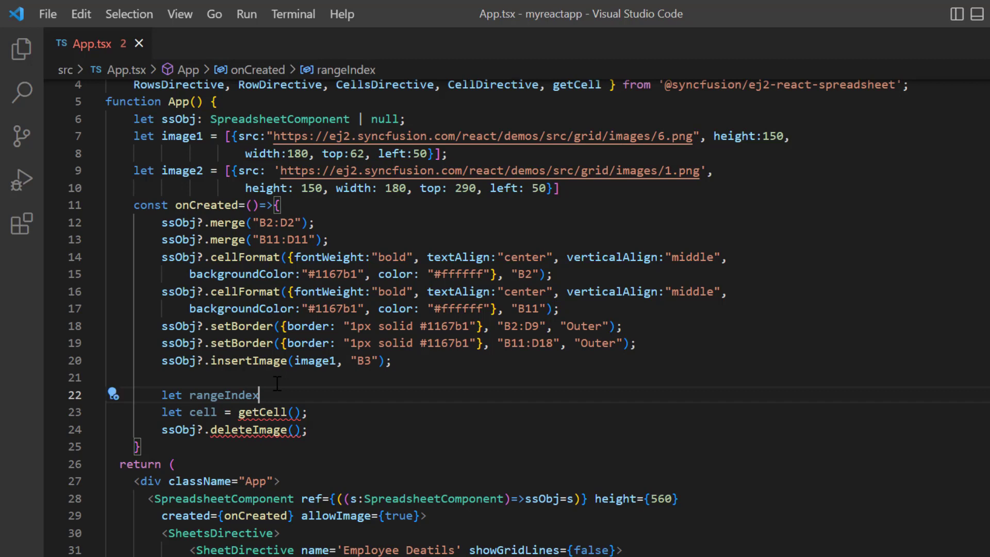
{"action": "type", "text": "= getRangeIndexes(\"B3"}
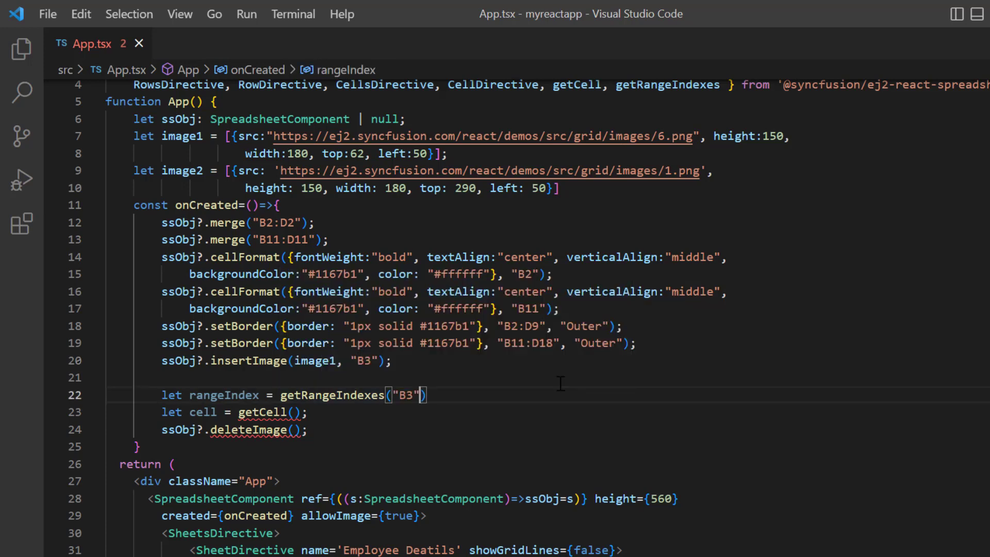
{"action": "double_click", "coordinate": [223, 395]}
{"action": "type", "text": "rangeIndex[0], rangeIndex[1], ssObj?.getActiveSheet()"}
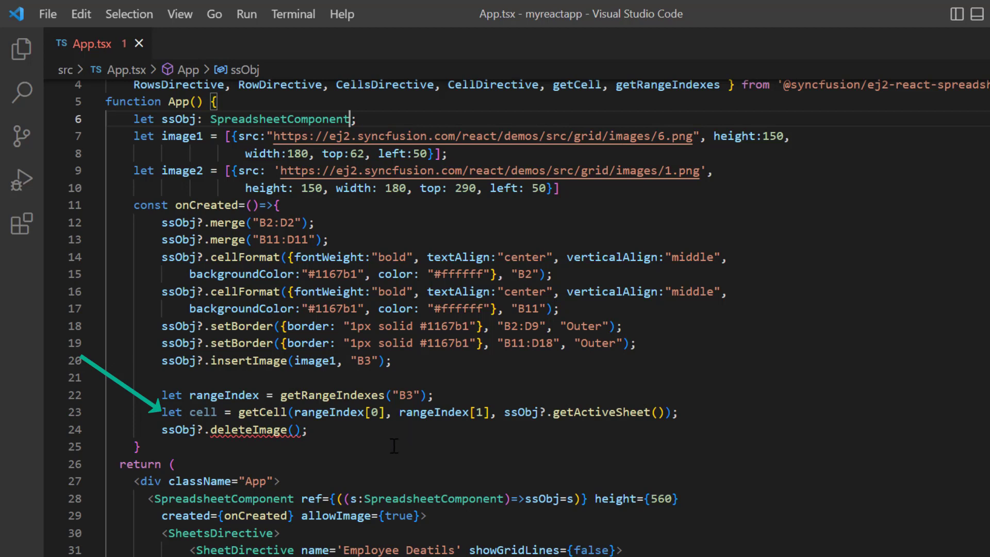
{"action": "mouse_move", "coordinate": [485, 440]}
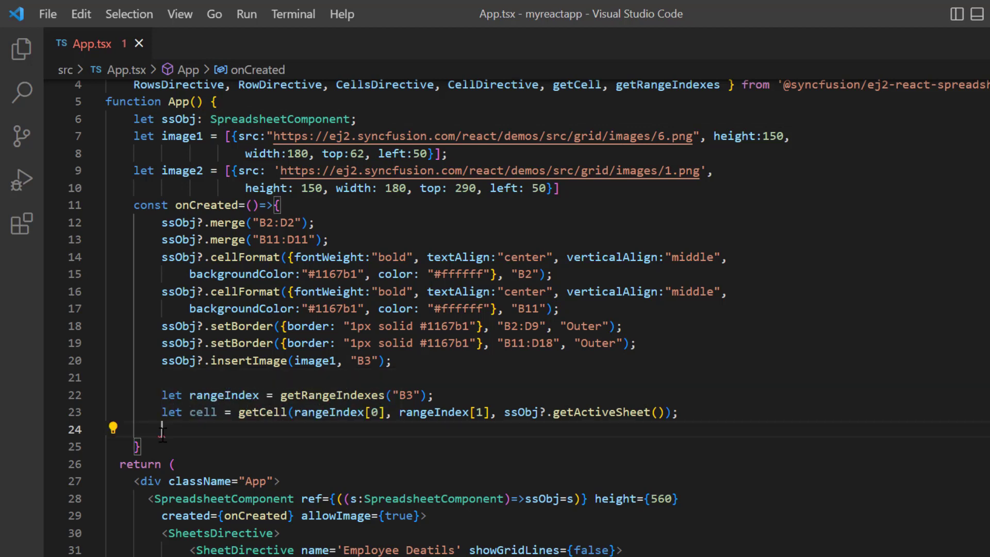
Guard deletion with if(cell.image) using cell.image[0].id as string, inside setTimeout(function(){…}, 2000)
{"action": "type", "text": "if(cell.image){"}
{"action": "type", "text": "ssObj?.deleteImage(cell.i);"}
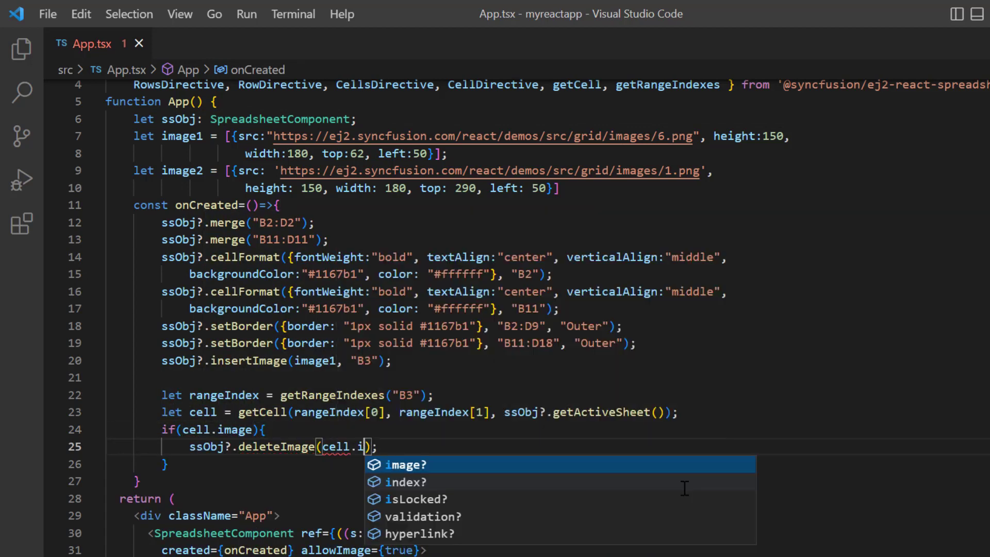
{"action": "type", "text": "mage[0].id as string"}
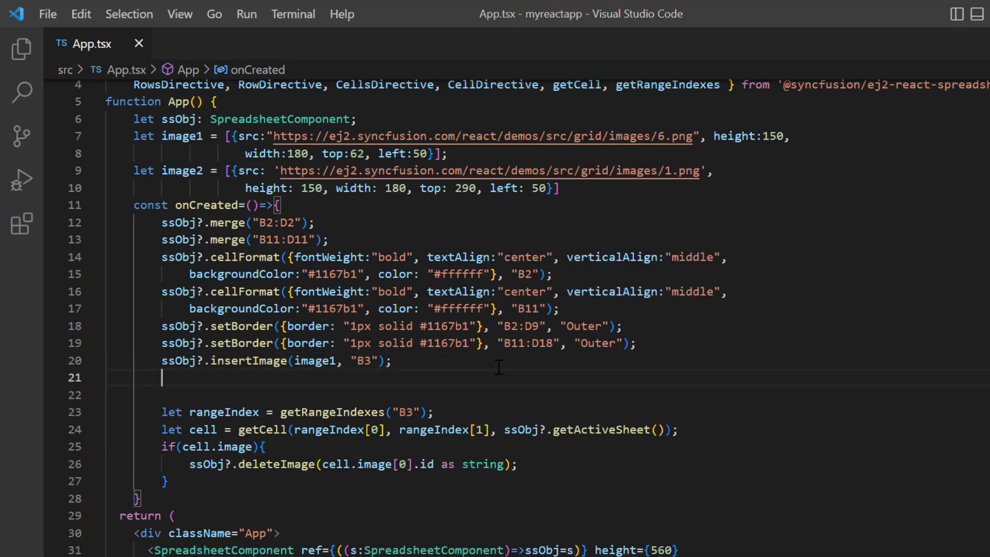
{"action": "type", "text": "setTimeout"}
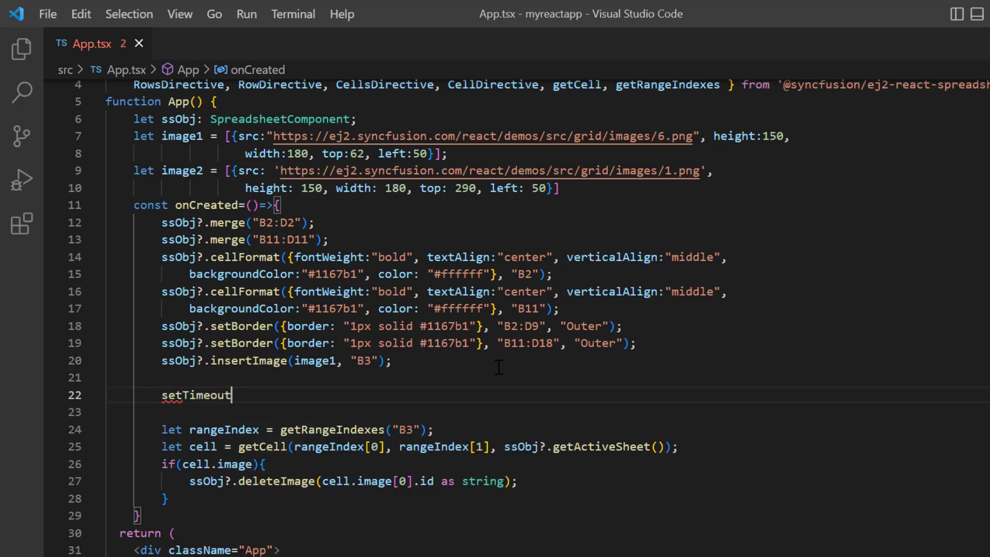
{"action": "type", "text": "(function(){"}
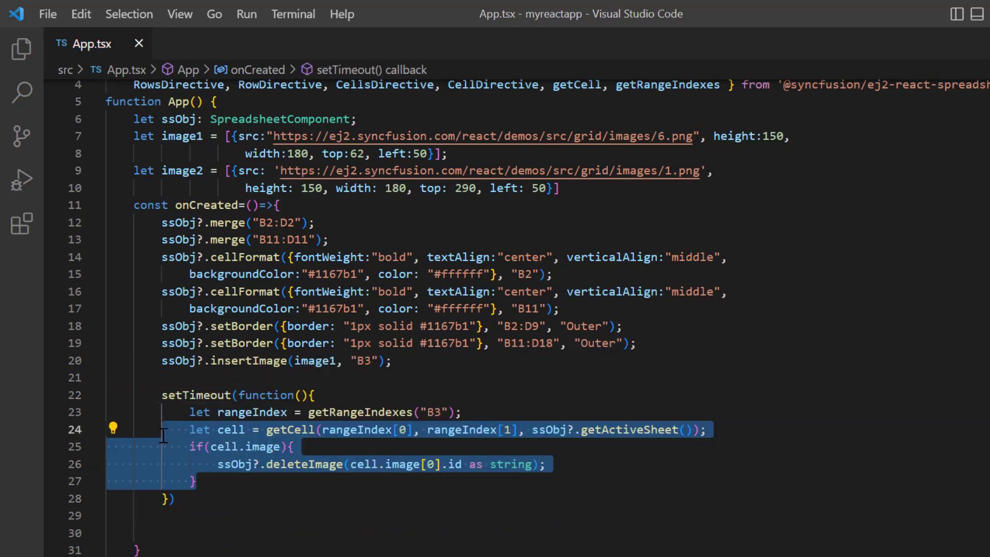
{"action": "left_click", "coordinate": [343, 491]}
{"action": "type", "text": ", 2000"}
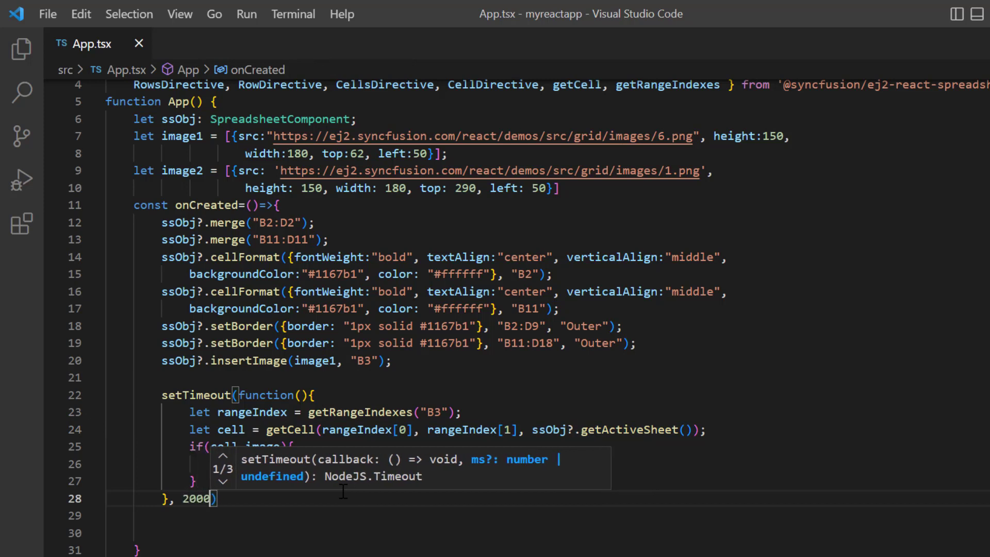
{"action": "mouse_move", "coordinate": [226, 541]}
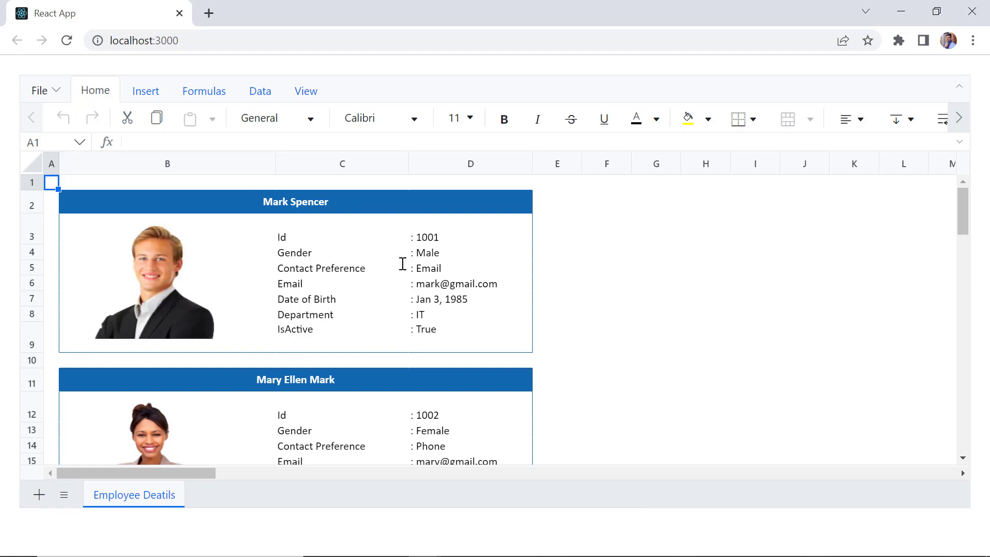
{"action": "mouse_move", "coordinate": [304, 288]}
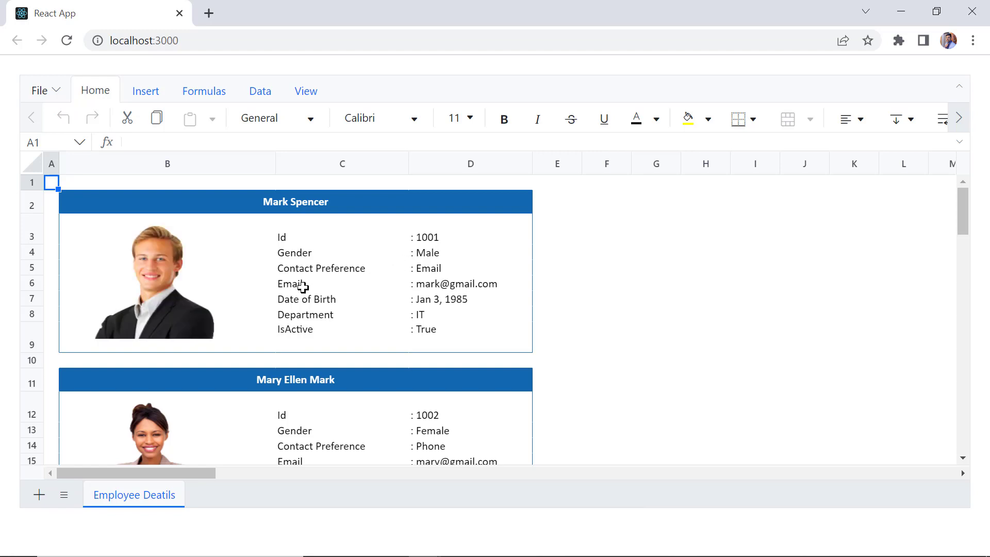
{"action": "left_click", "coordinate": [152, 279]}
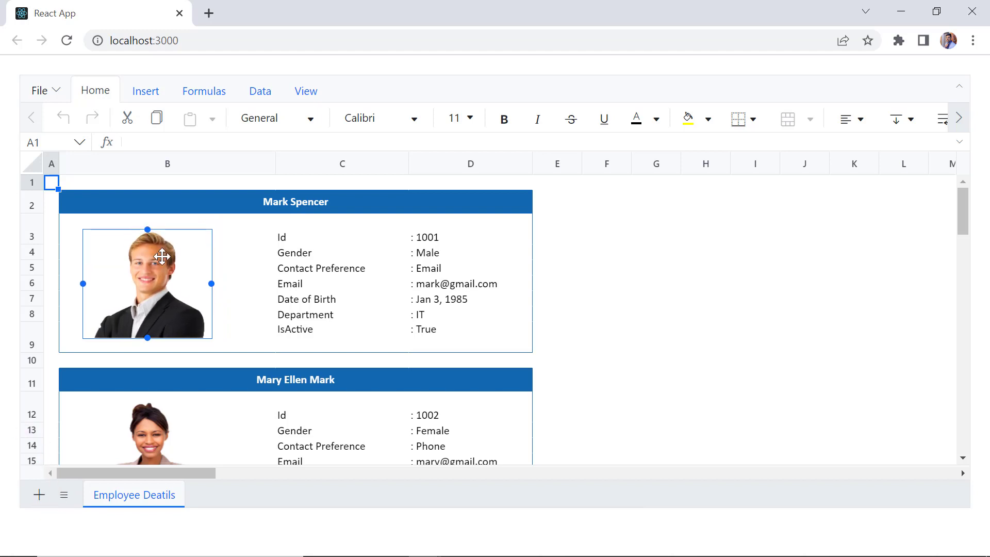
{"action": "left_click_drag", "start_coordinate": [146, 281], "coordinate": [671, 279]}
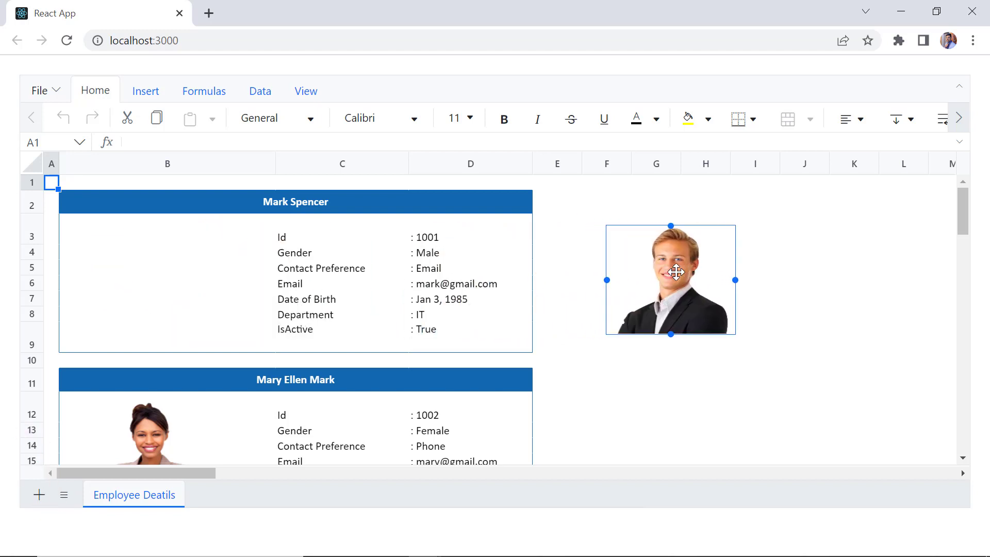
{"action": "left_click_drag", "start_coordinate": [671, 279], "coordinate": [525, 241]}
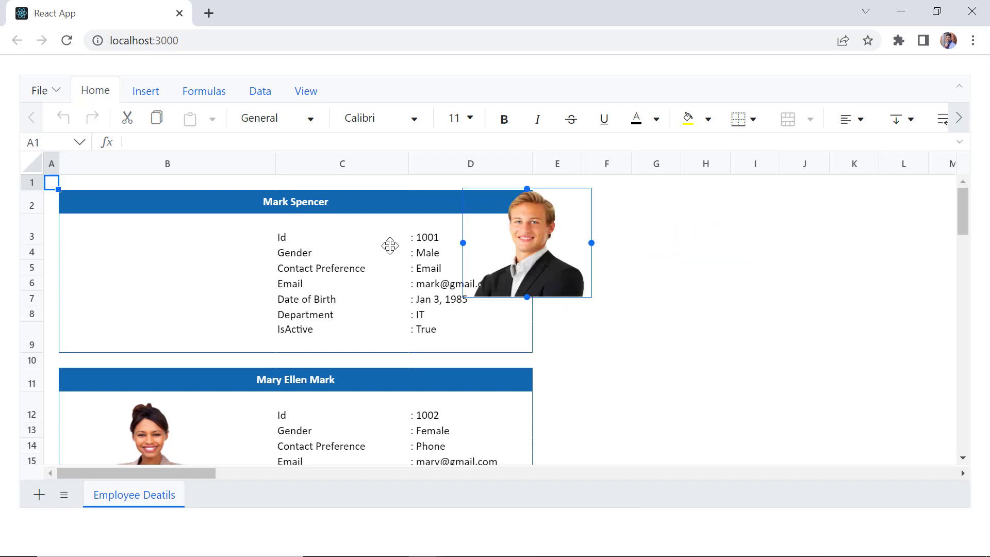
{"action": "left_click_drag", "start_coordinate": [526, 241], "coordinate": [153, 281]}
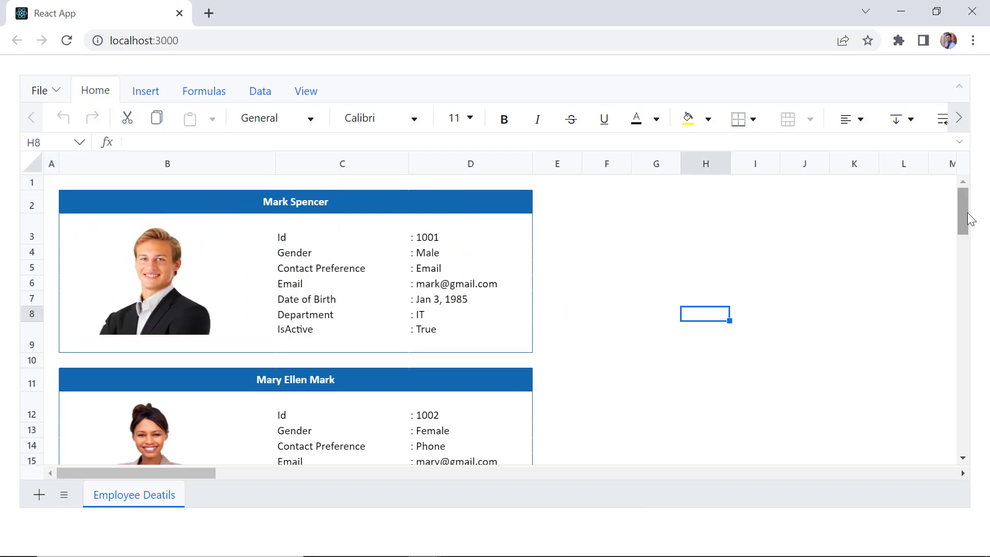
{"action": "scroll", "scroll_direction": "down", "scroll_amount": 3}
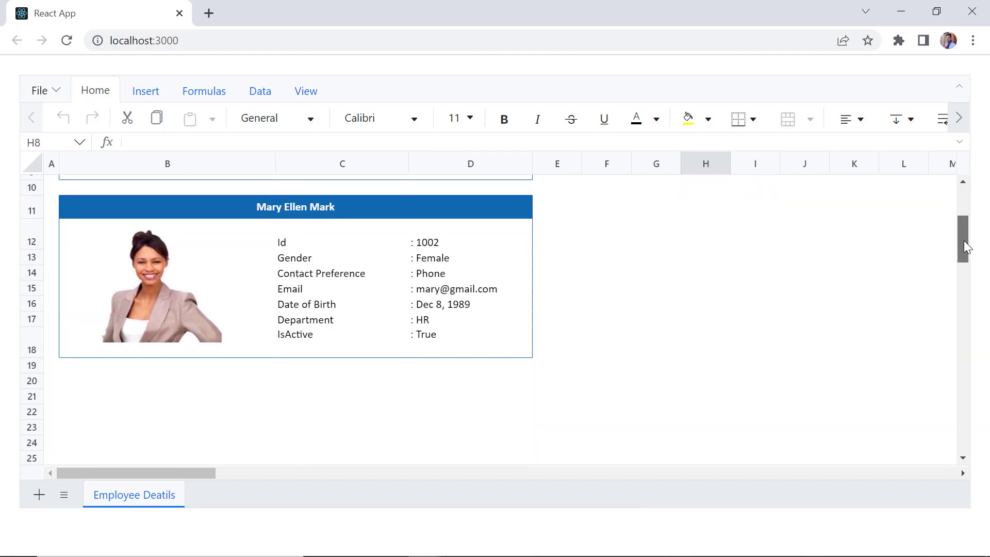
{"action": "scroll", "scroll_direction": "up", "scroll_amount": 3}
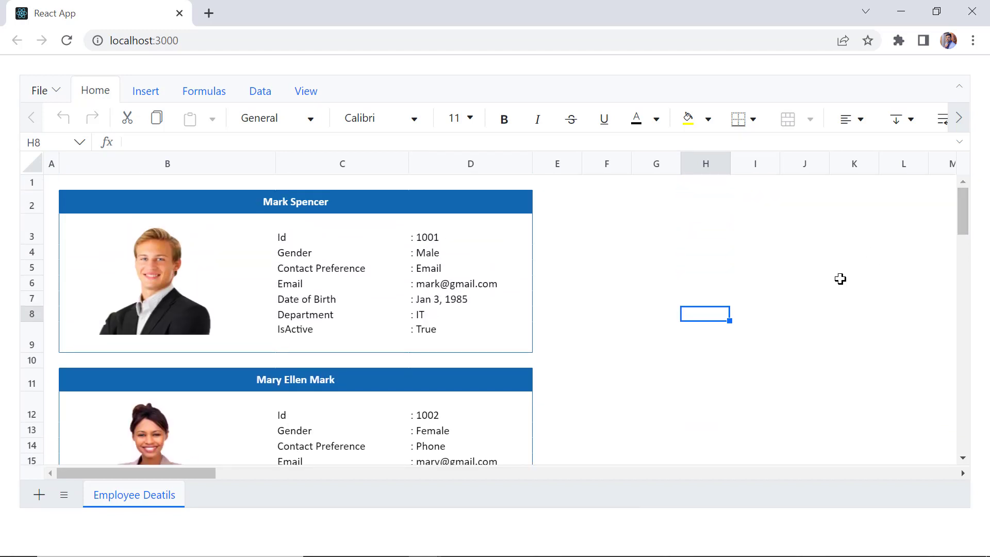
{"action": "mouse_move", "coordinate": [781, 361]}
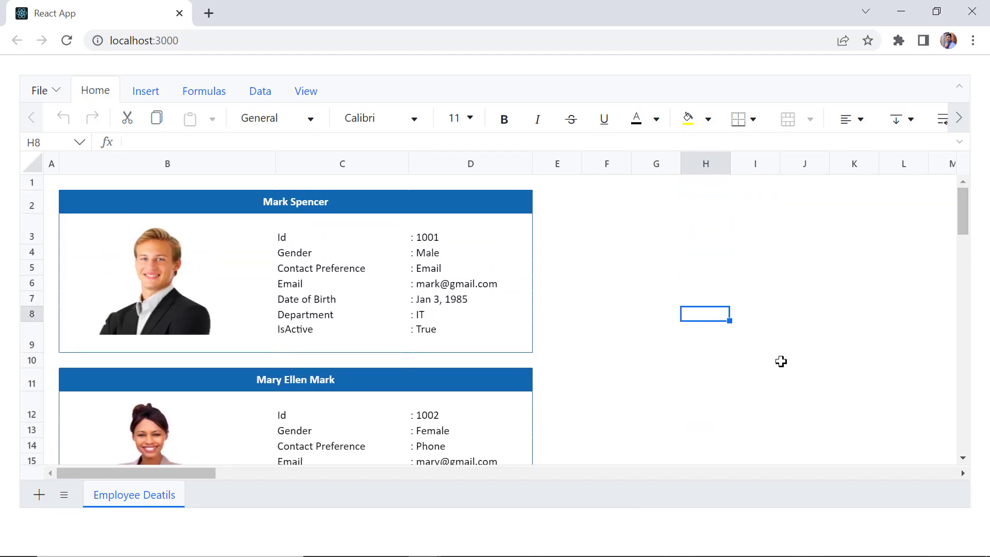